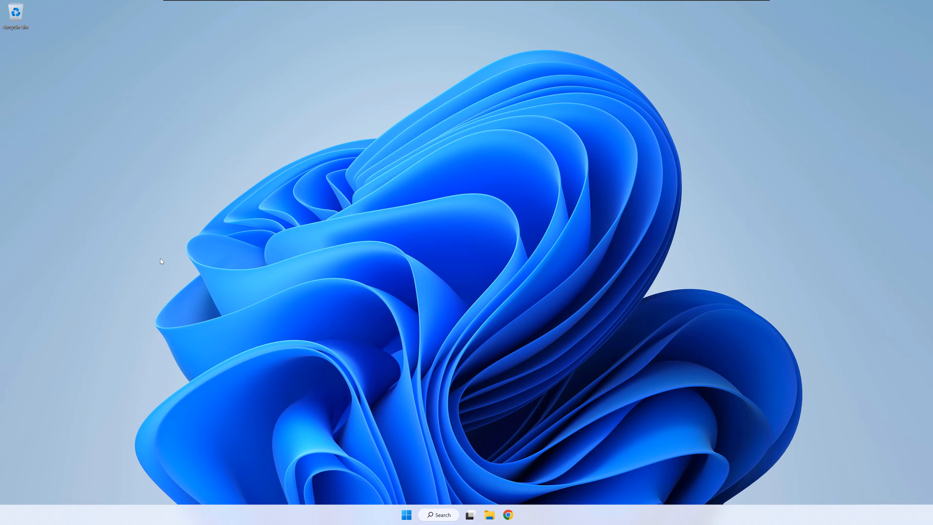
pyautogui.moveTo(176, 260)
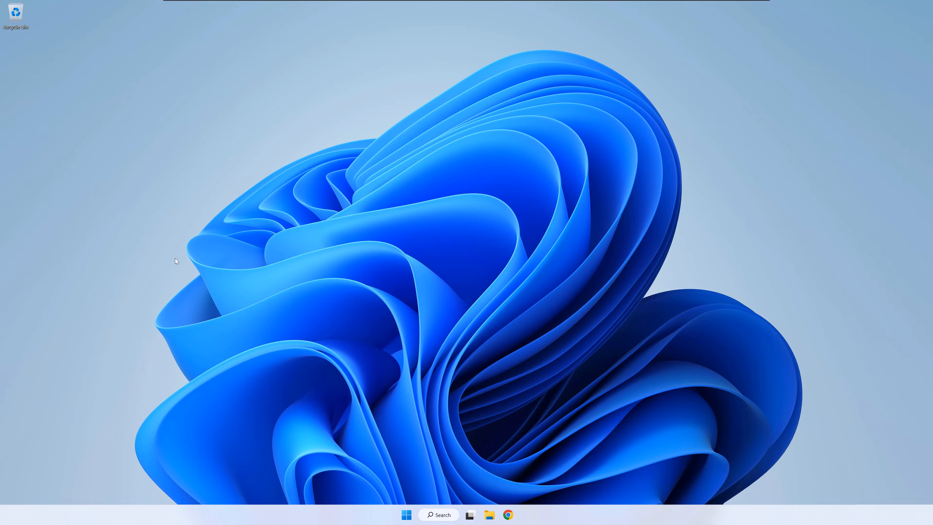
# Step: Search for rustup and download the rustup-init.exe Windows installer from rustup.rs
pyautogui.write('rustup.rs')
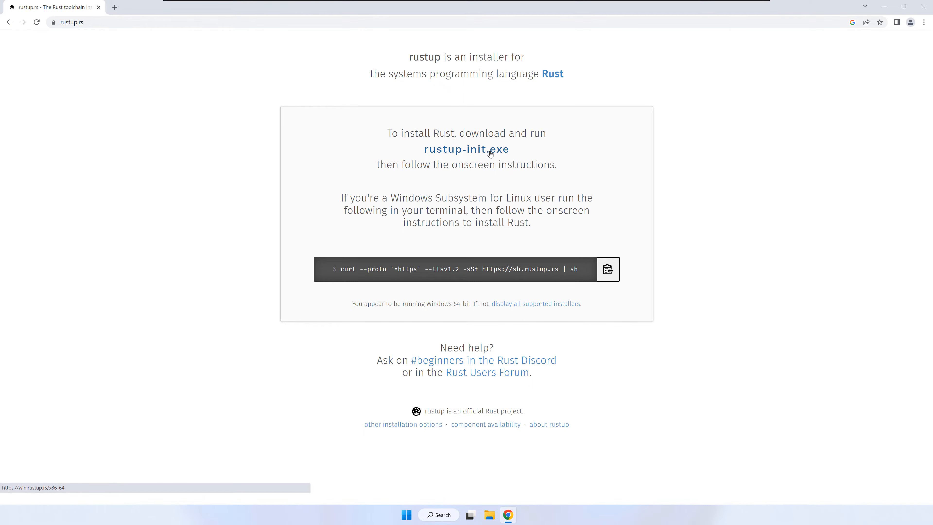
pyautogui.click(466, 149)
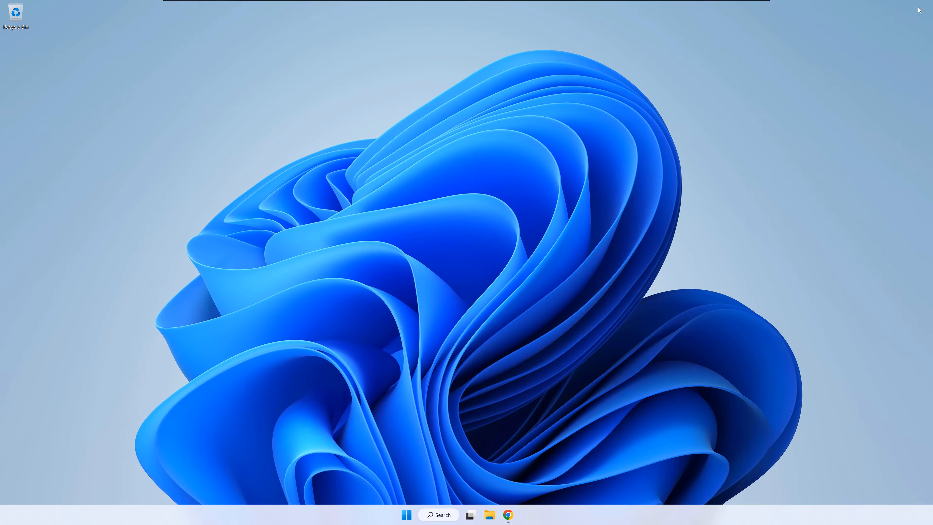
# Step: Run the downloaded rustup-init installer from the Downloads folder
pyautogui.click(488, 514)
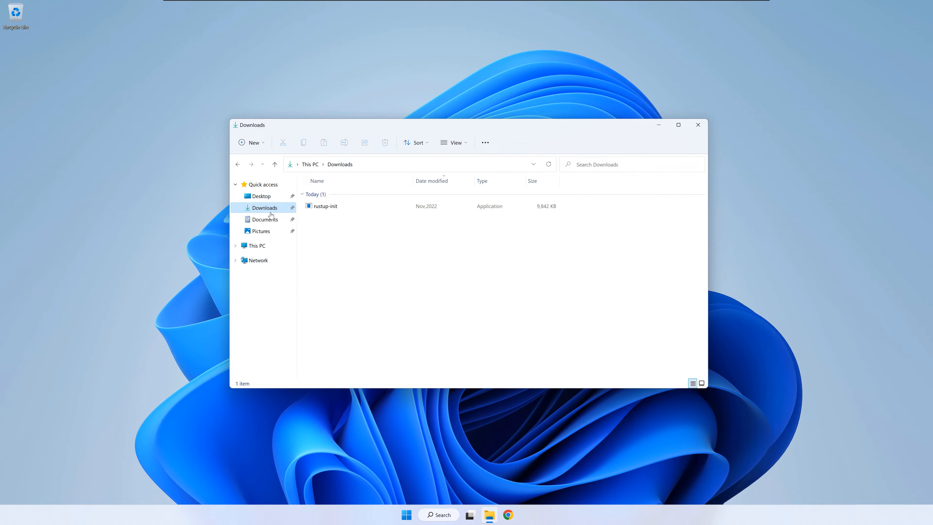
pyautogui.doubleClick(326, 206)
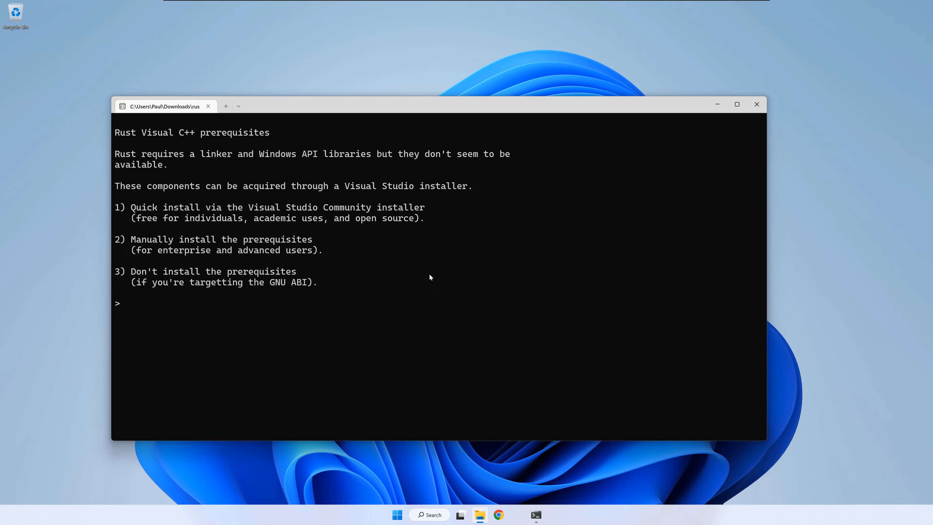
# Step: Choose option 1 to quick-install the Visual C++ prerequisites, skip sign-in and close the finished installer
pyautogui.write('1')
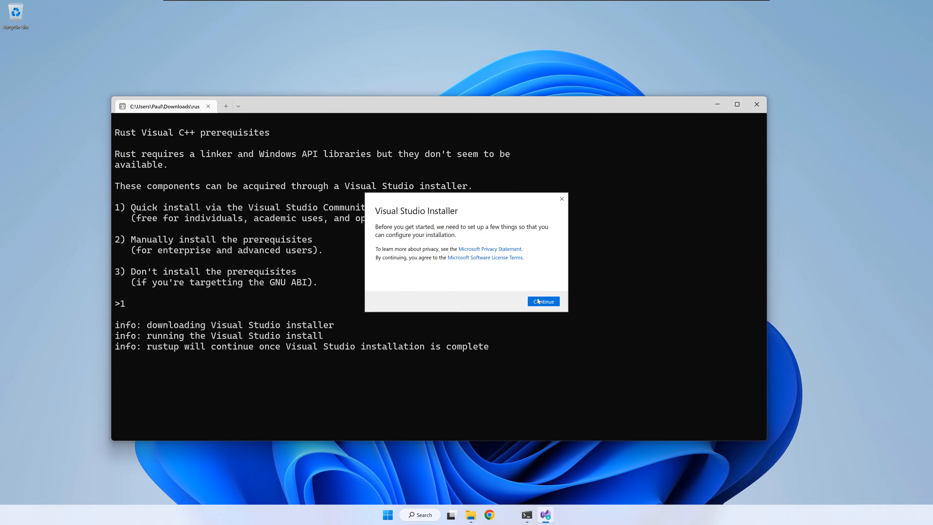
pyautogui.click(542, 301)
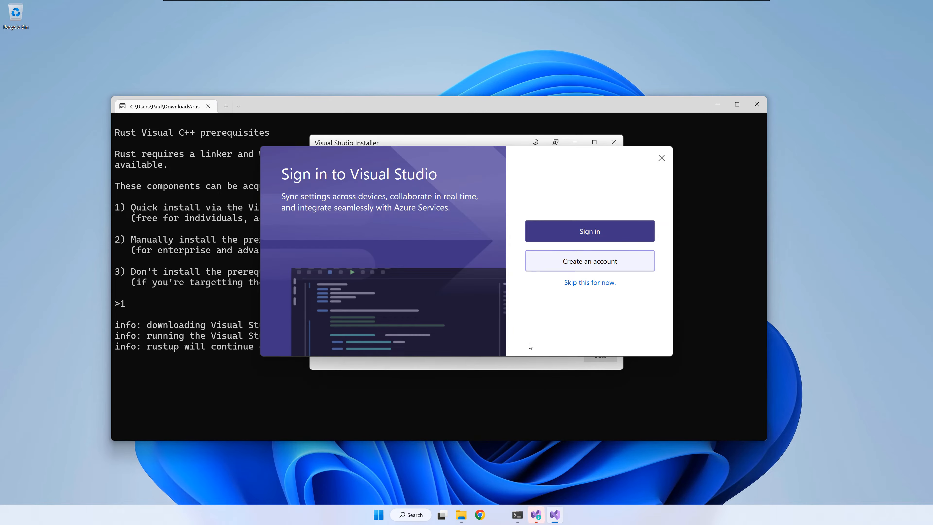
pyautogui.click(589, 282)
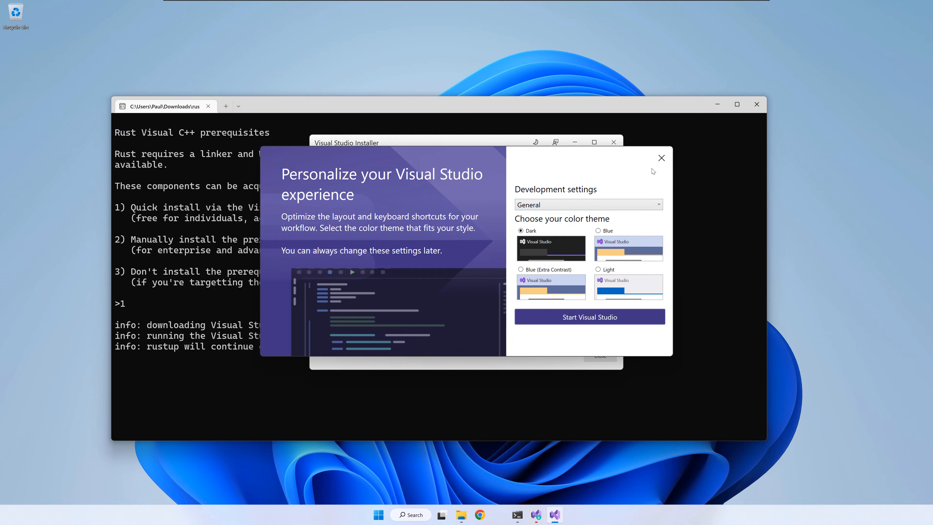
pyautogui.click(661, 156)
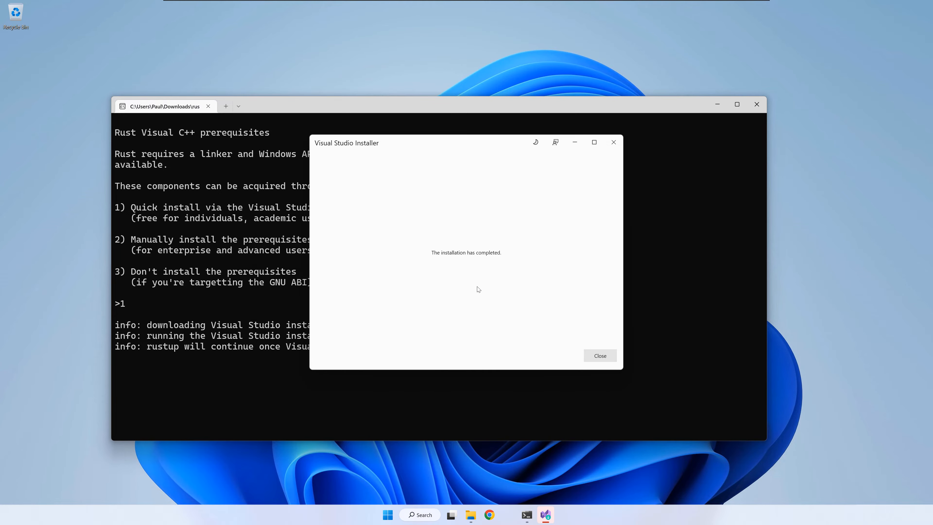
pyautogui.click(599, 356)
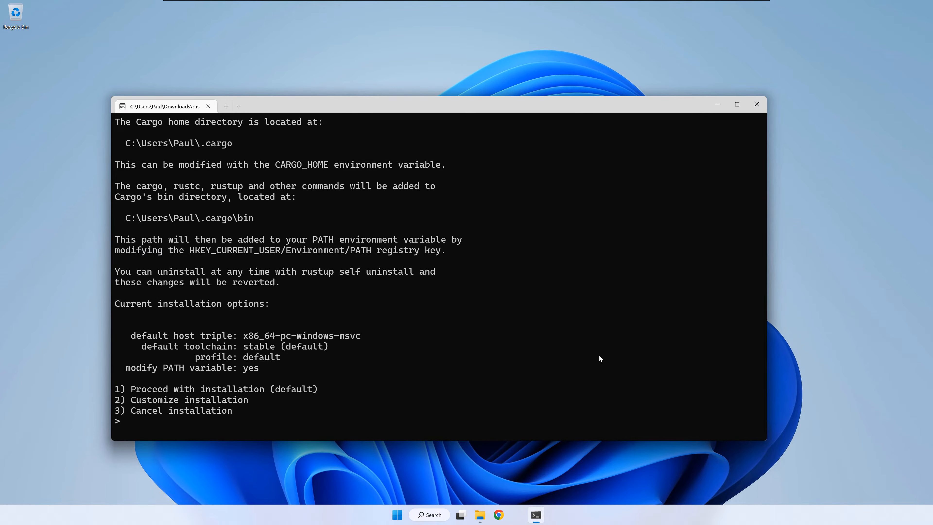
# Step: Choose option 1 at the rustup prompt to install Rust with default settings
pyautogui.write('1')
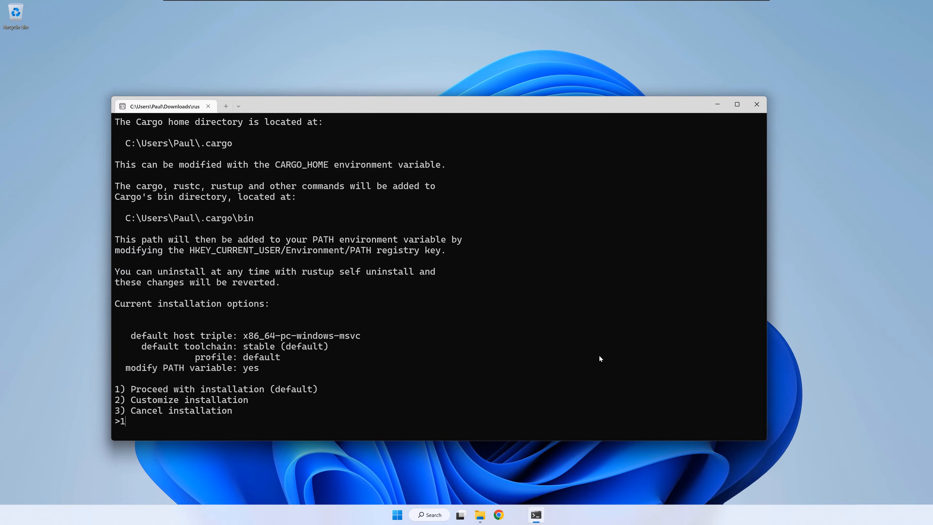
pyautogui.press('enter')
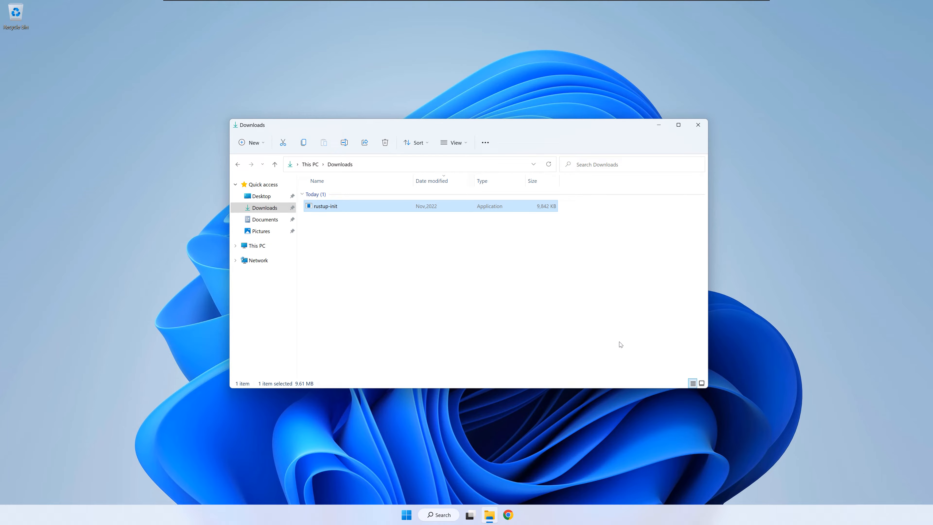
pyautogui.moveTo(698, 125)
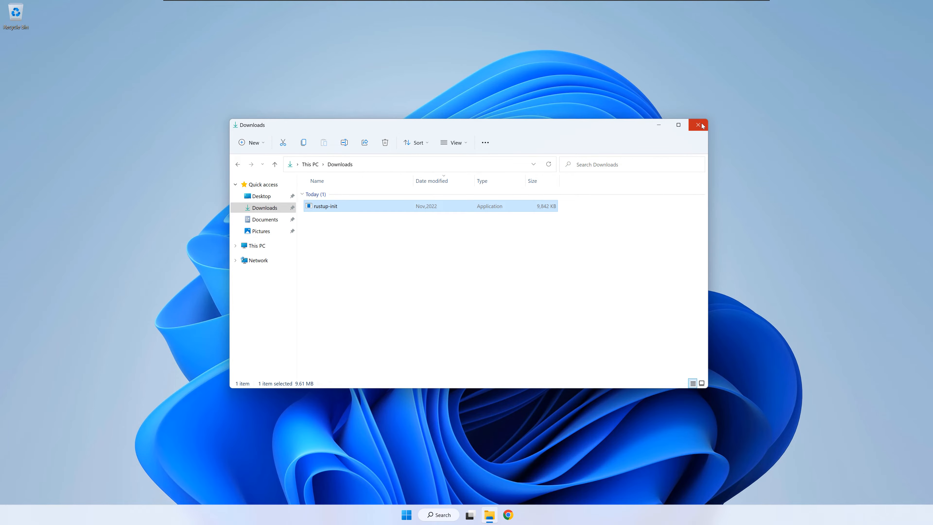
# Step: Create the Cargo package hello, cd into it, list its files and start cargo run
pyautogui.click(698, 125)
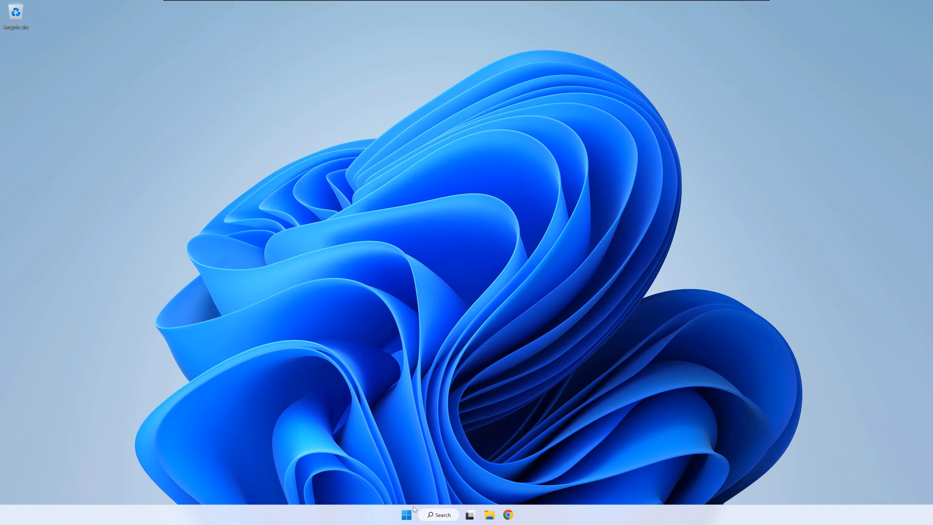
pyautogui.click(406, 514)
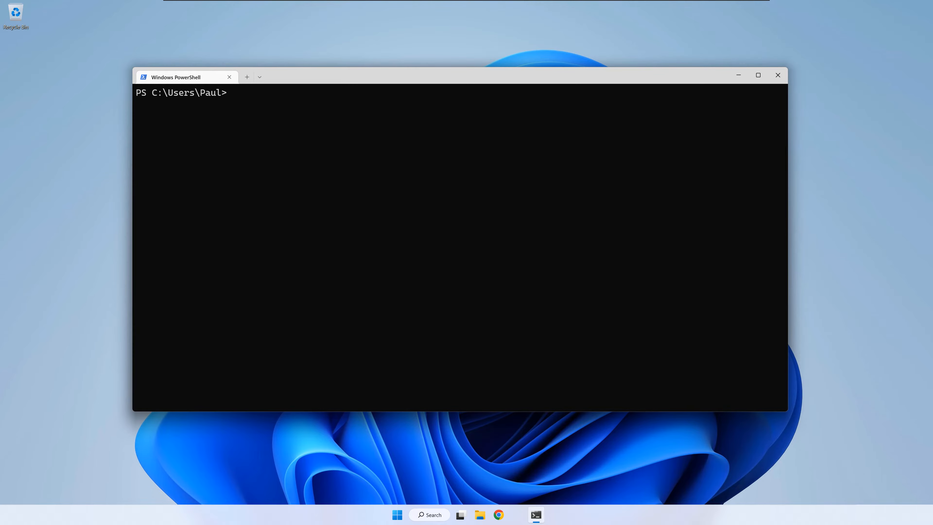
pyautogui.write('cargo nw')
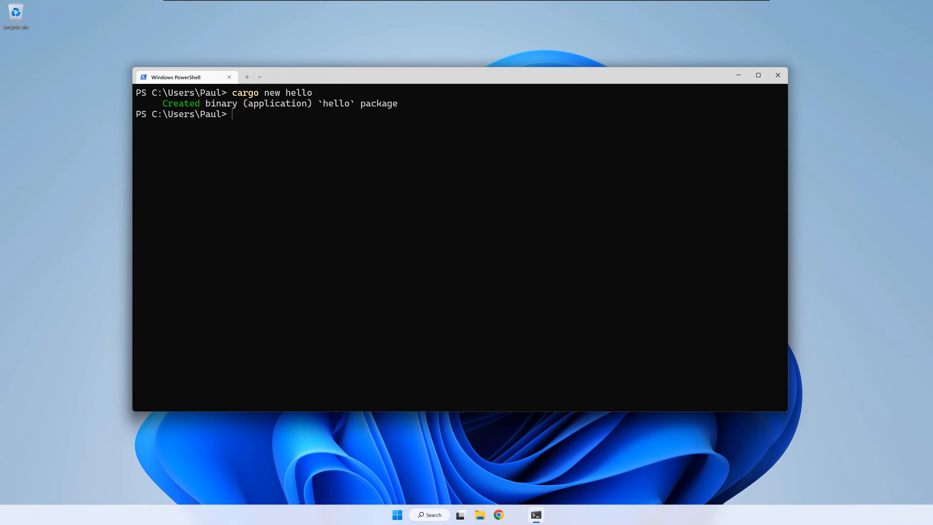
pyautogui.write('cd hello')
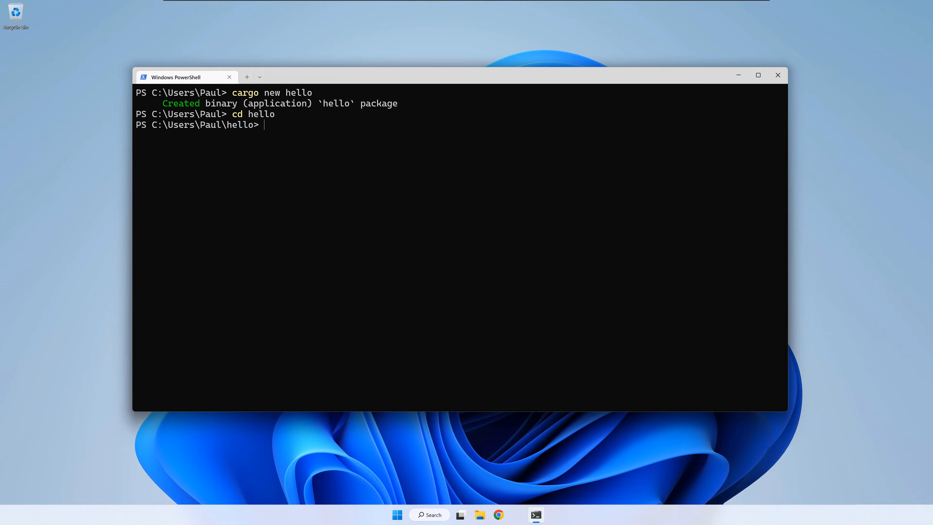
pyautogui.write('ls')
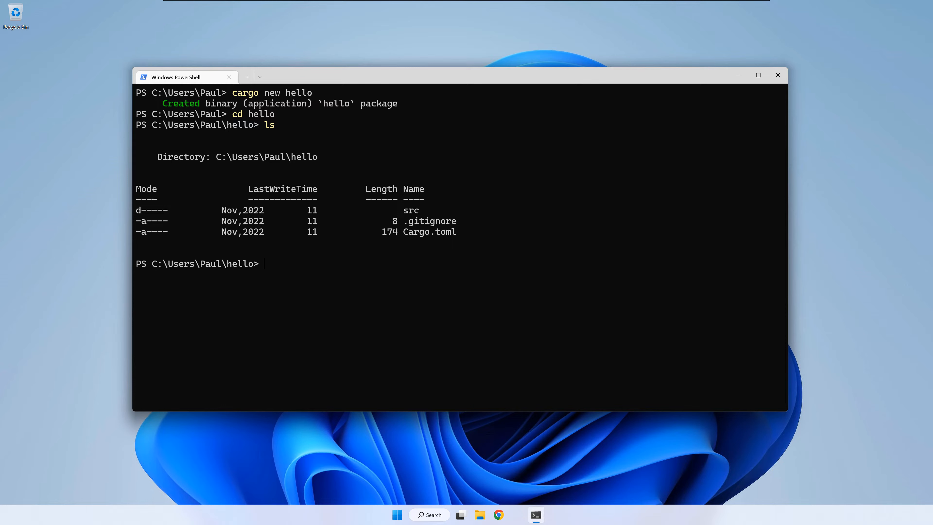
pyautogui.write('car')
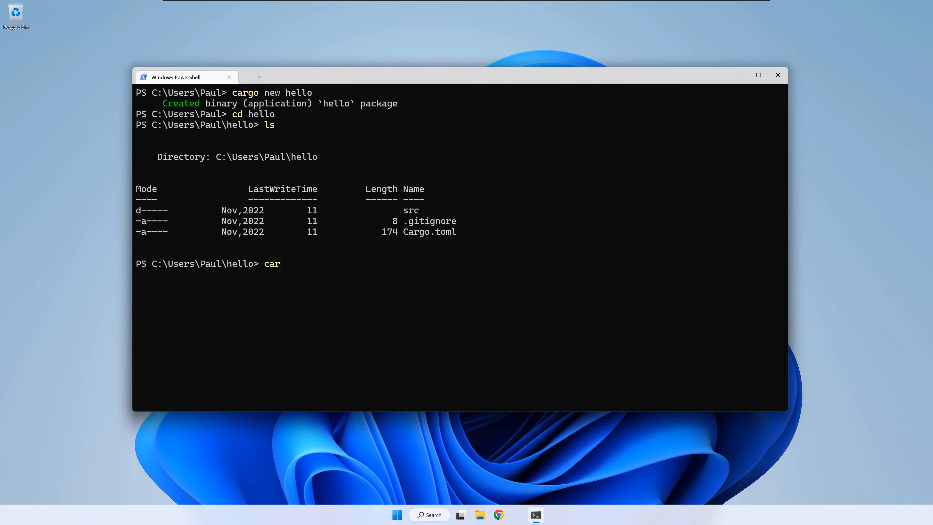
pyautogui.write('go run')
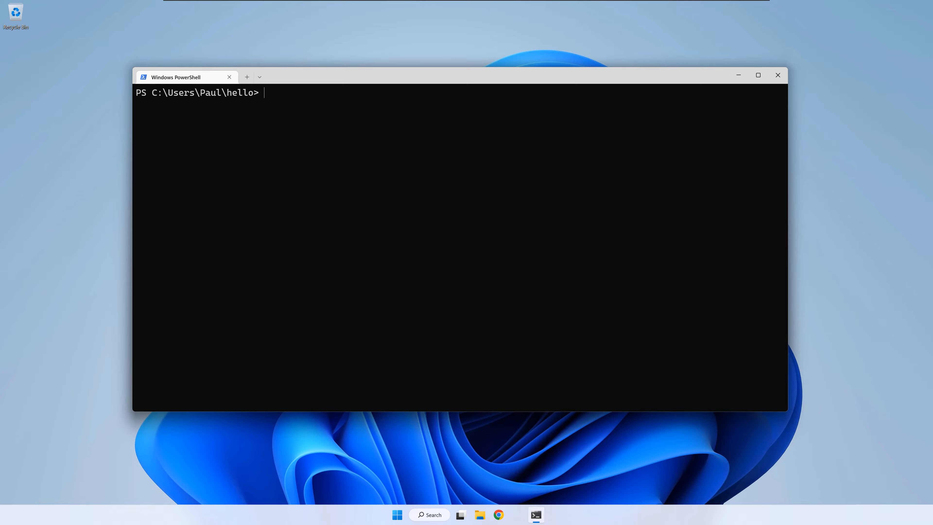
# Step: List the src folder and print src\main.rs showing the Hello, world! code
pyautogui.write('ls s')
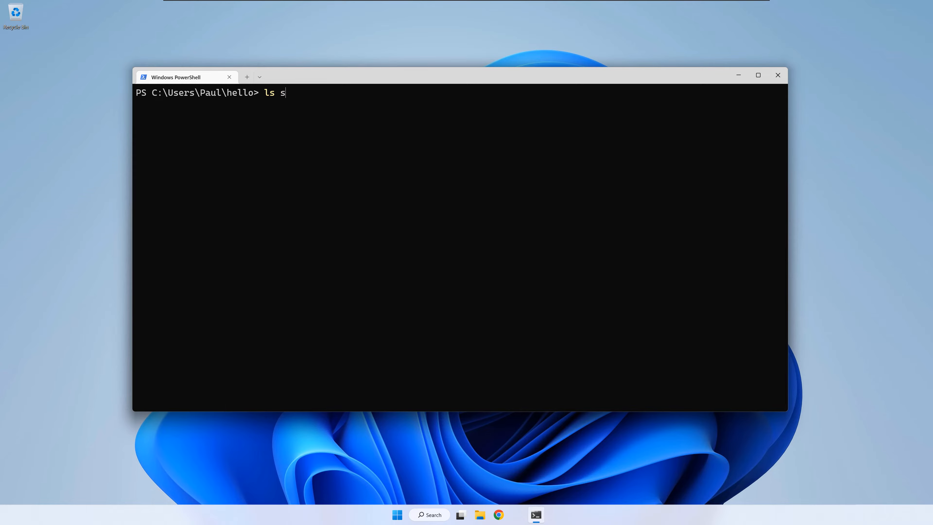
pyautogui.write('rc\\')
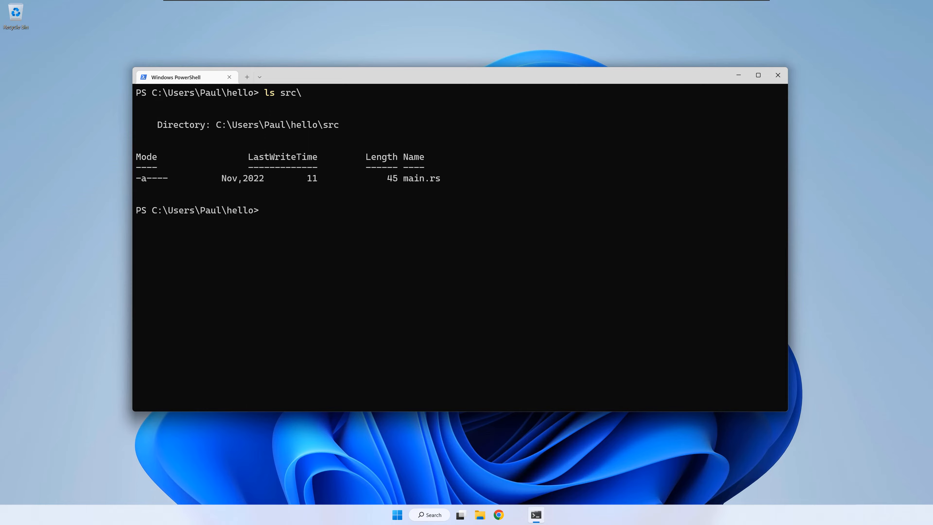
pyautogui.write('type sr')
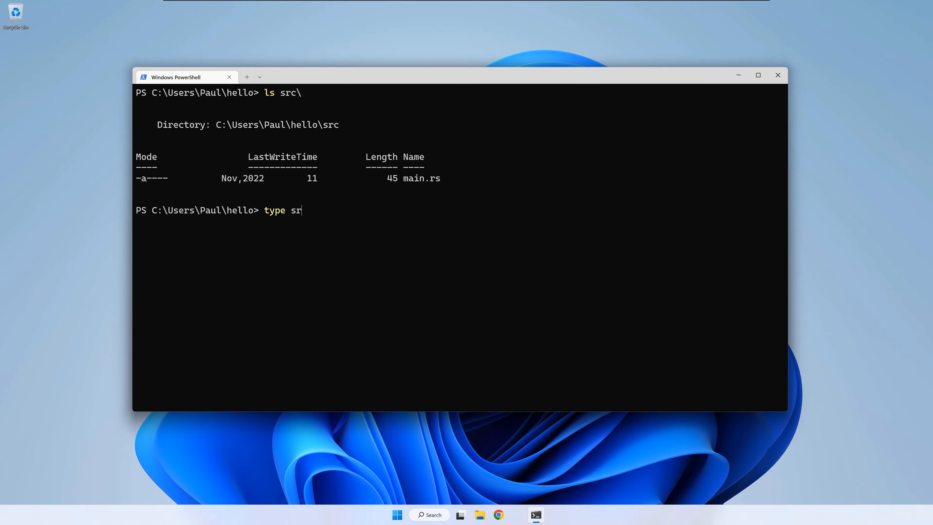
pyautogui.write('c\\')
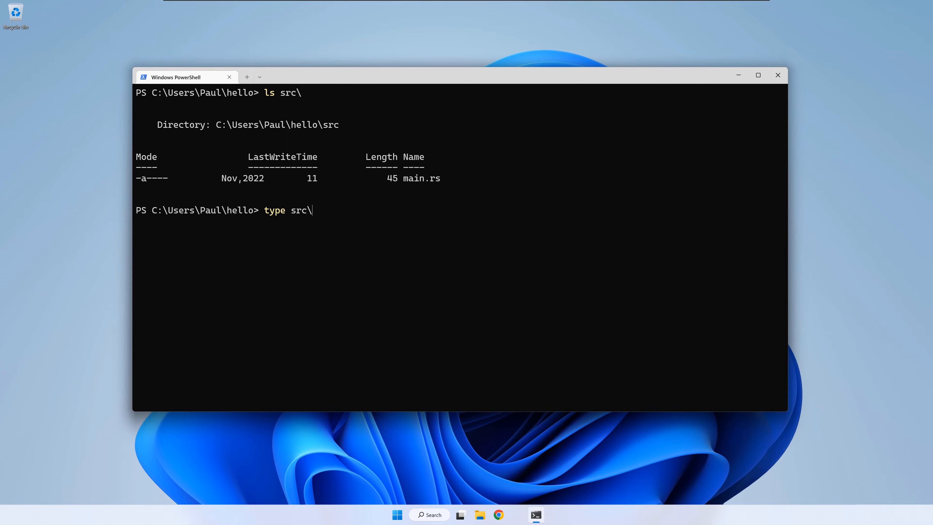
pyautogui.write('main.rs')
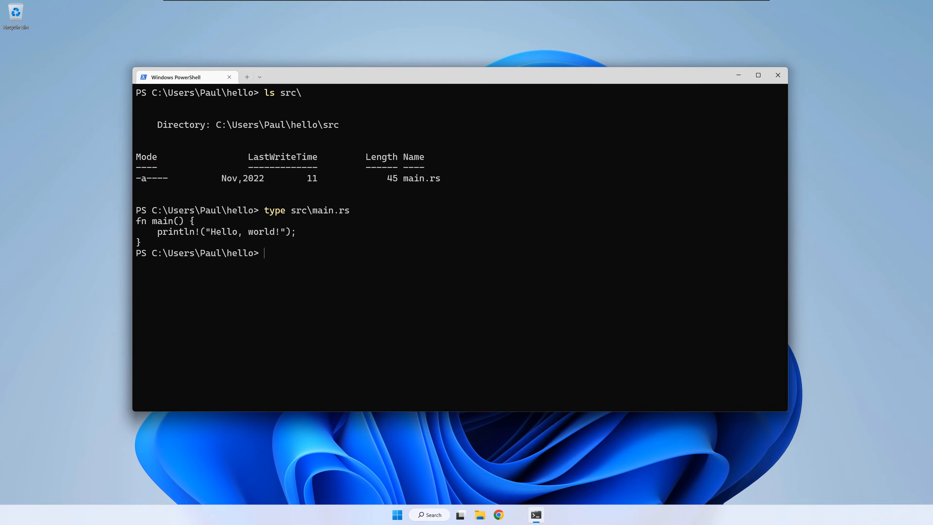
# Step: Open src\main.rs in Notepad for editing
pyautogui.write('notepad')
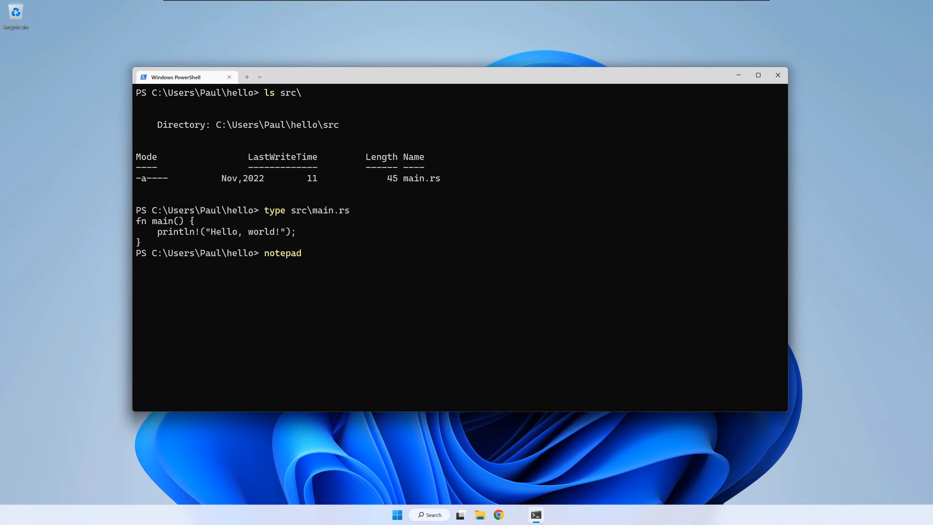
pyautogui.write('src\\')
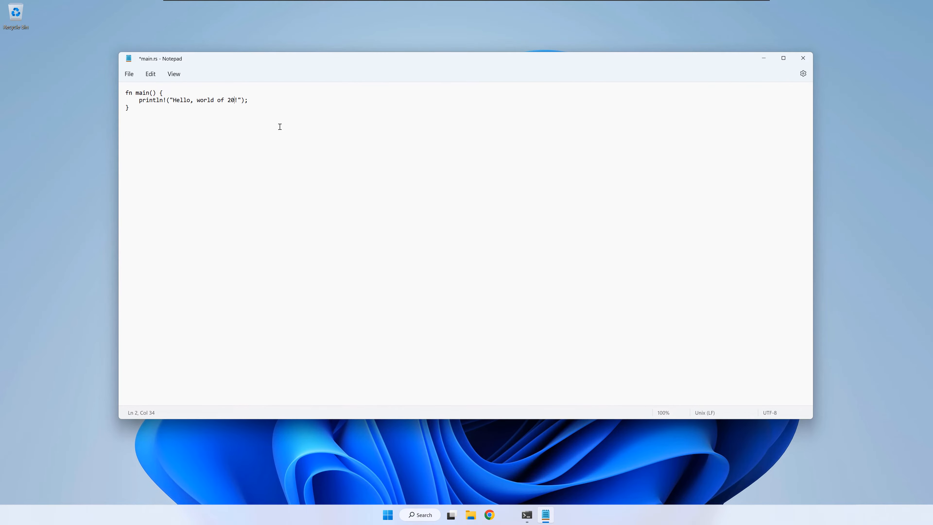
# Step: Change the println! string to "Hello, world of 2022!" and save main.rs
pyautogui.write('22')
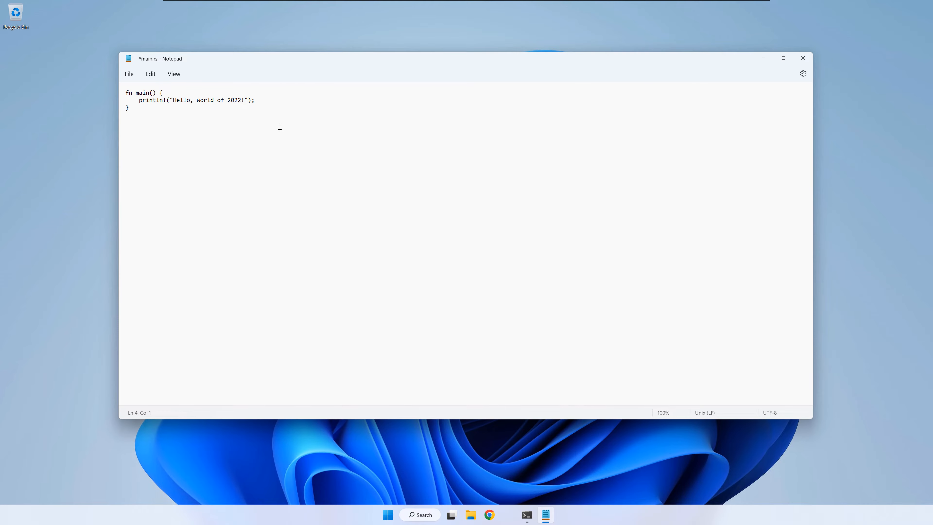
pyautogui.press('ctrl+s')
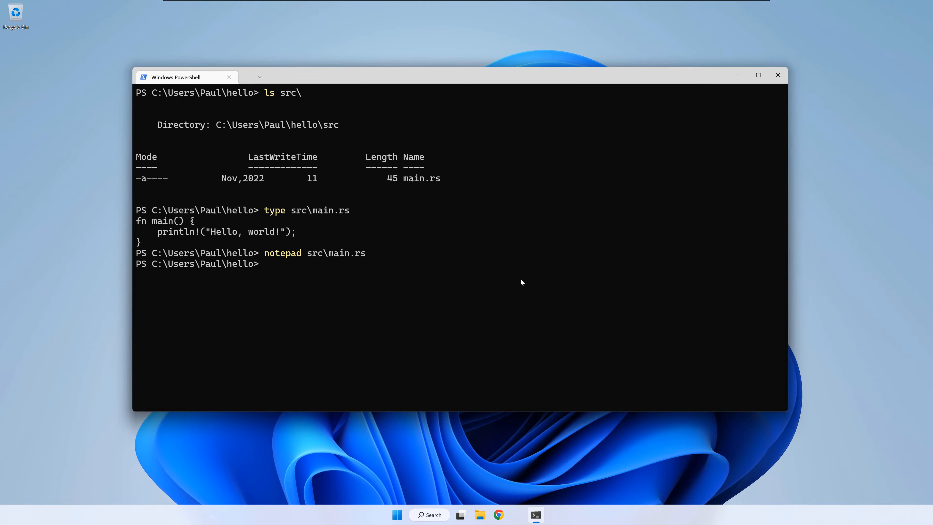
# Step: Run cargo run to print Hello, world of 2022!, then exit the terminal
pyautogui.write('carg')
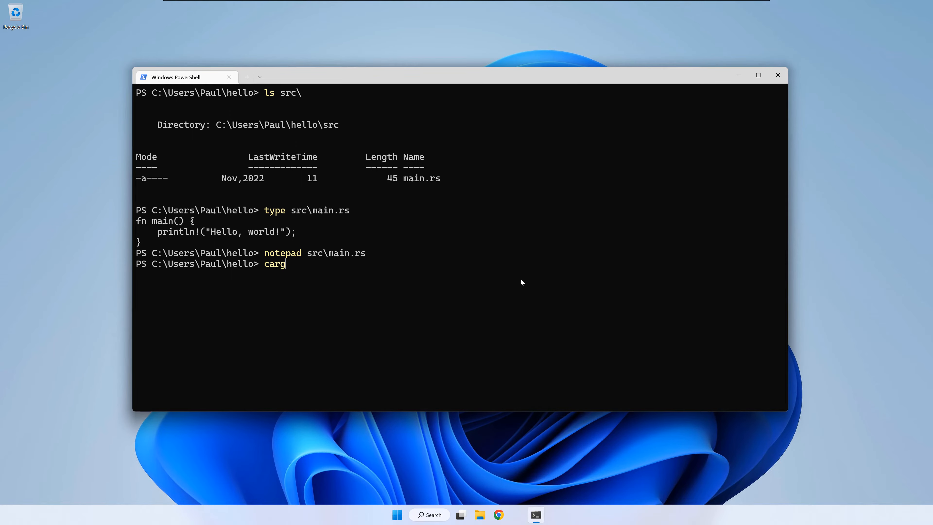
pyautogui.write('o run')
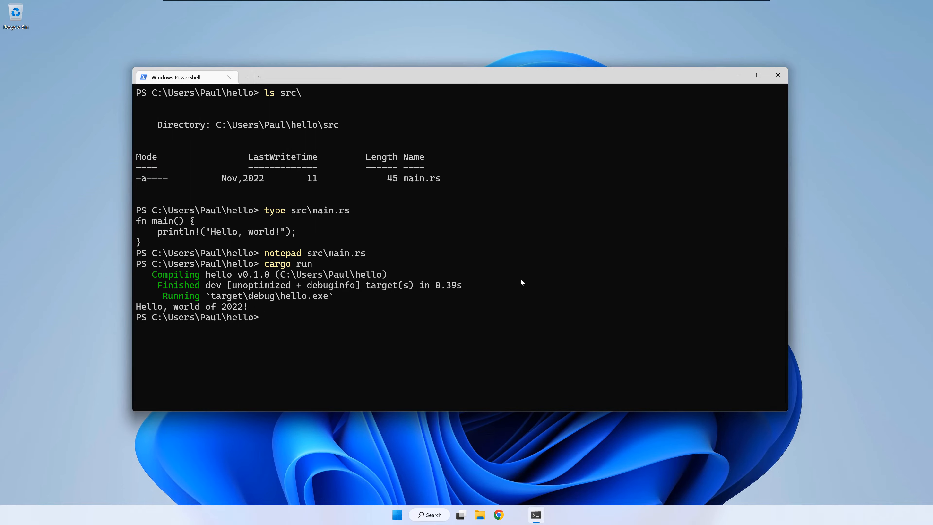
pyautogui.write('e')
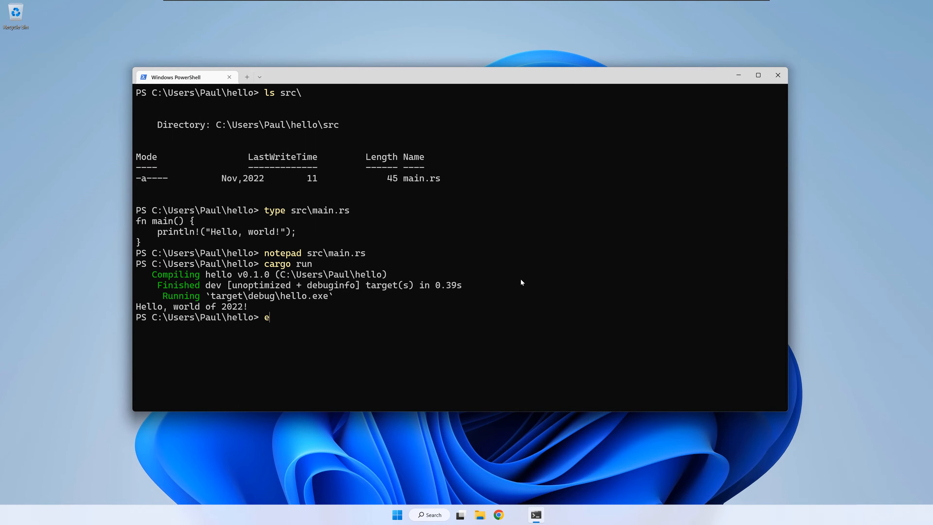
pyautogui.write('xit')
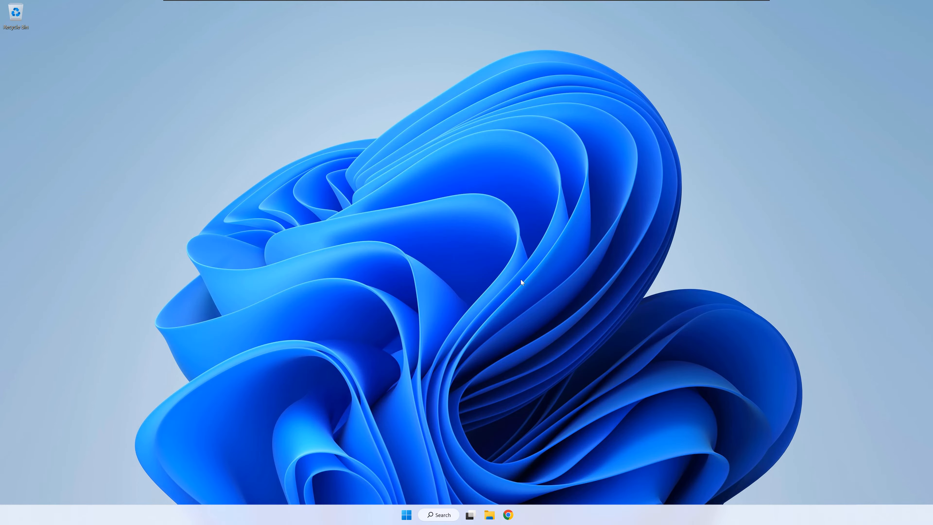
pyautogui.moveTo(531, 428)
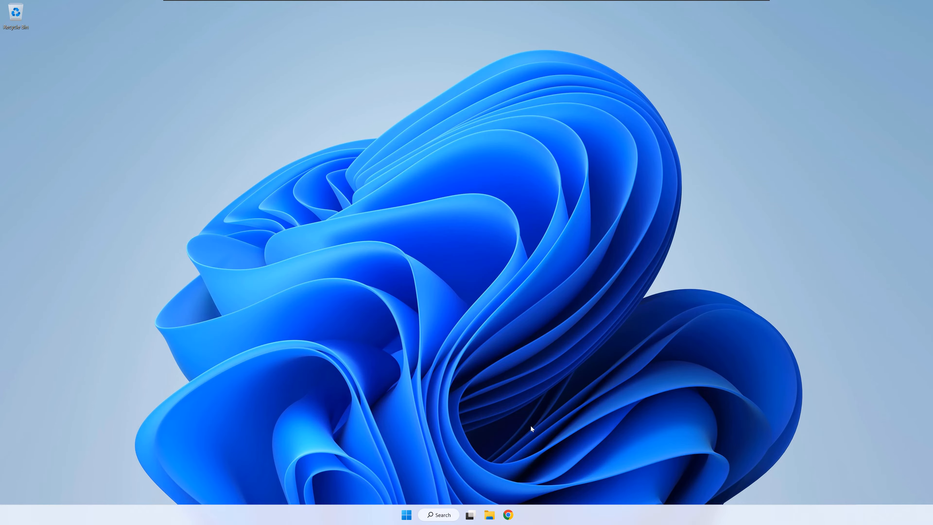
# Step: Search visual studio code, download the Windows installer from code.visualstudio.com and show it in Downloads
pyautogui.write('v')
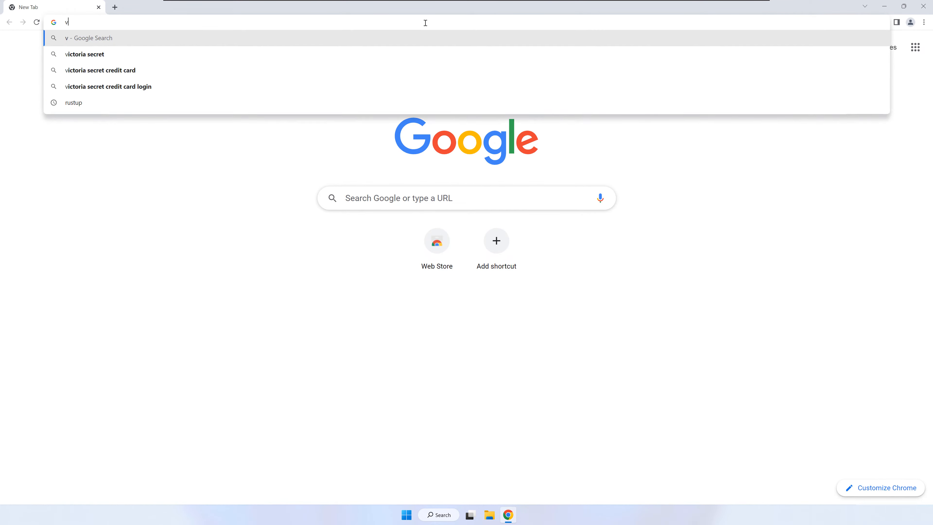
pyautogui.write('isual studio')
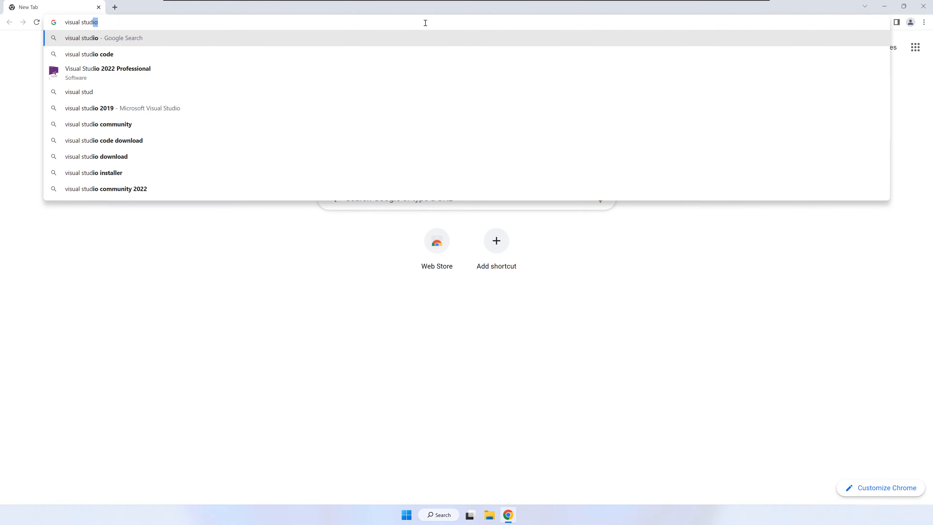
pyautogui.click(90, 54)
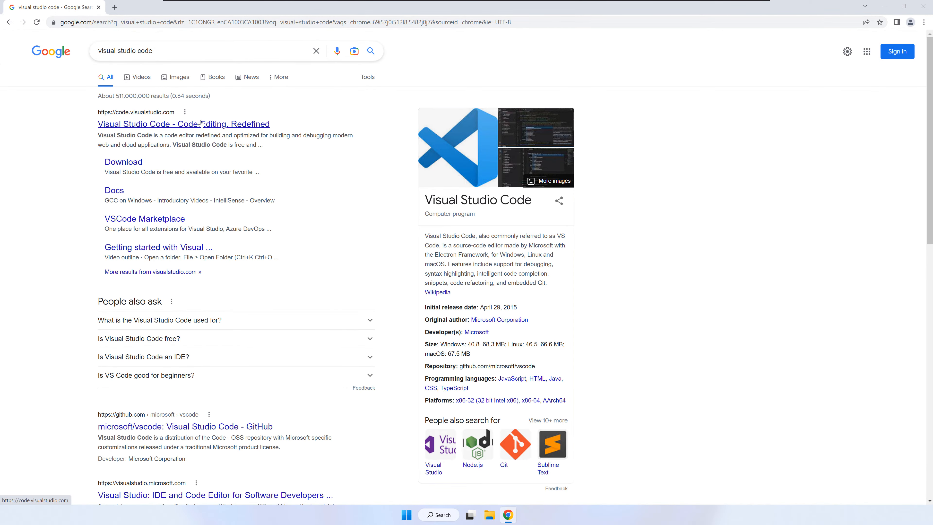
pyautogui.click(183, 124)
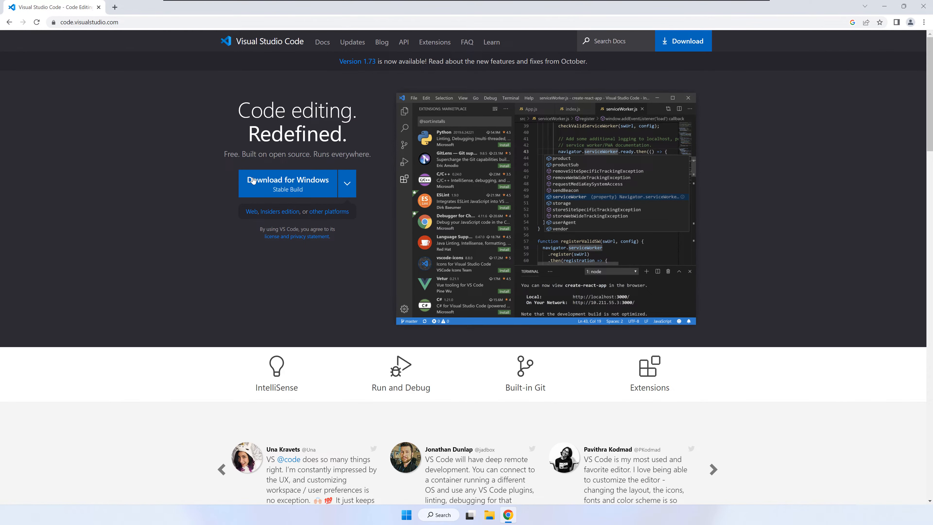
pyautogui.click(287, 183)
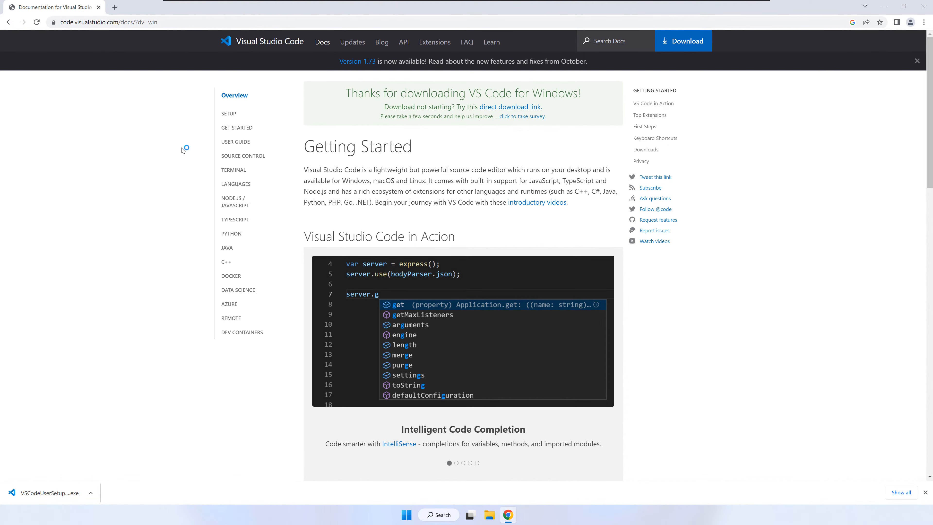
pyautogui.click(469, 514)
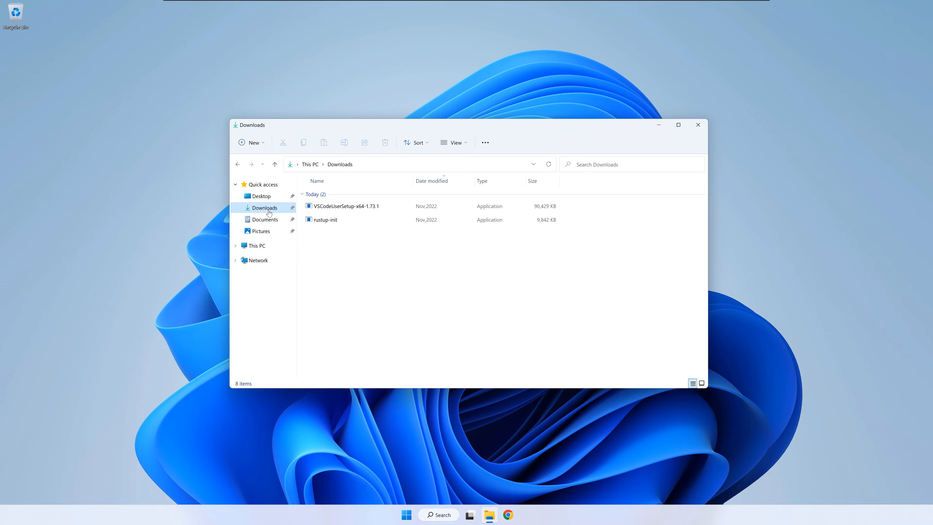
# Step: Install VS Code from VSCodeUserSetup with default folder, Start Menu and tasks, then close the launched editor
pyautogui.doubleClick(345, 206)
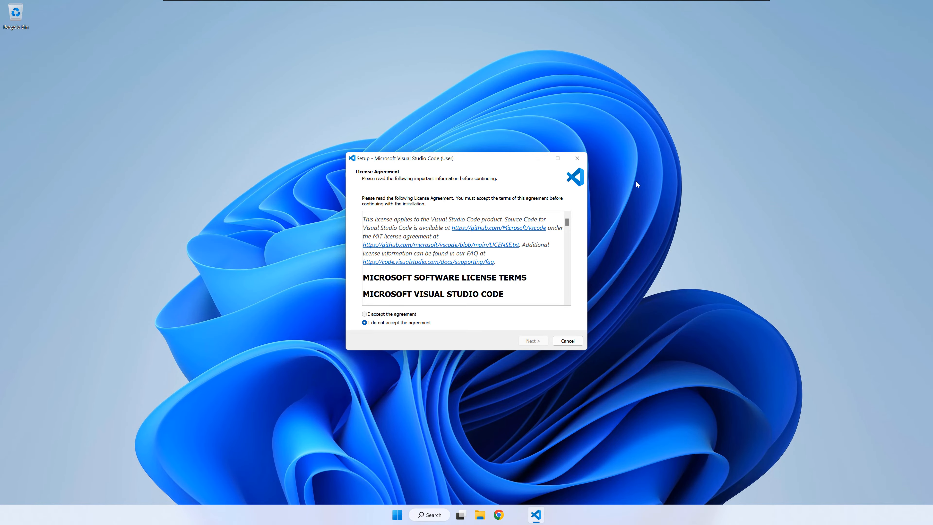
pyautogui.click(532, 340)
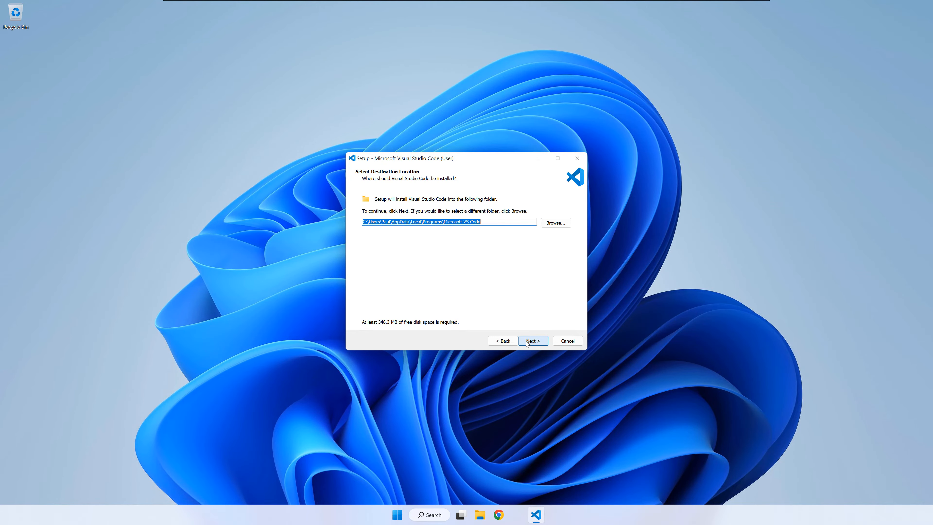
pyautogui.click(532, 340)
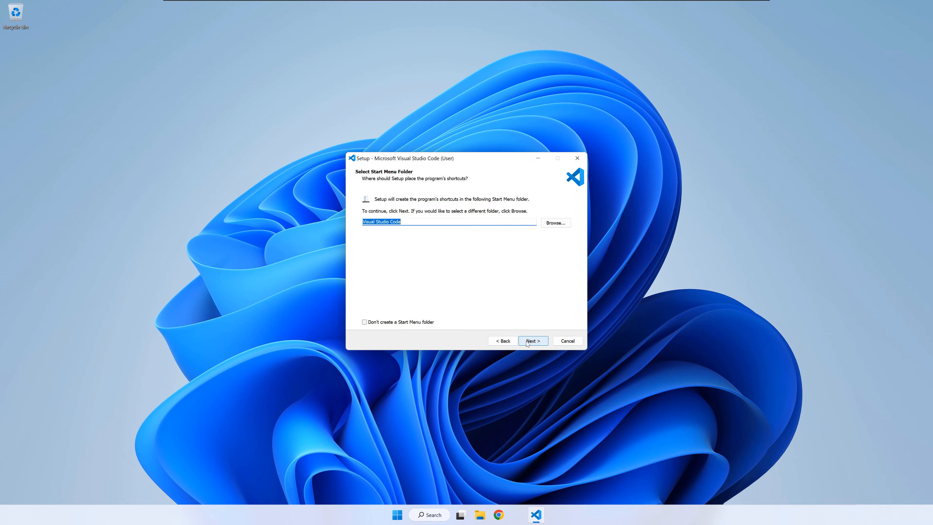
pyautogui.click(531, 340)
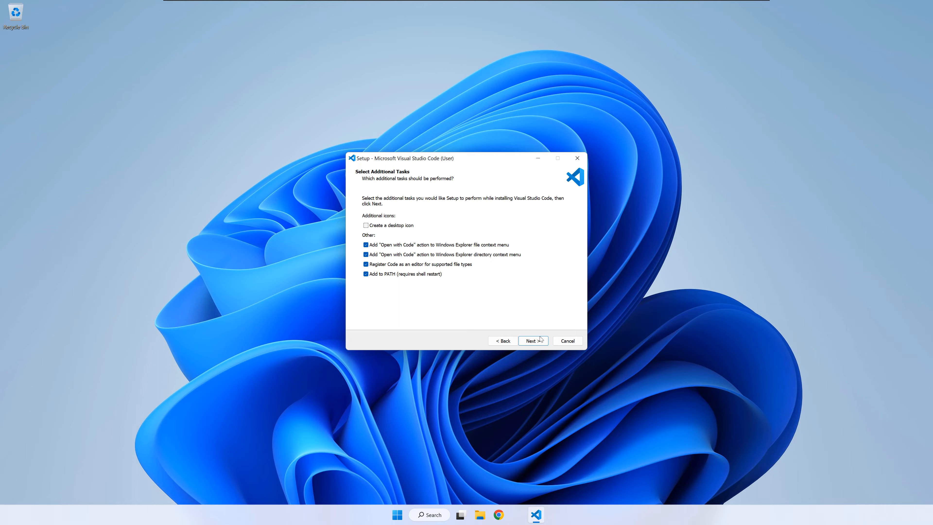
pyautogui.click(531, 340)
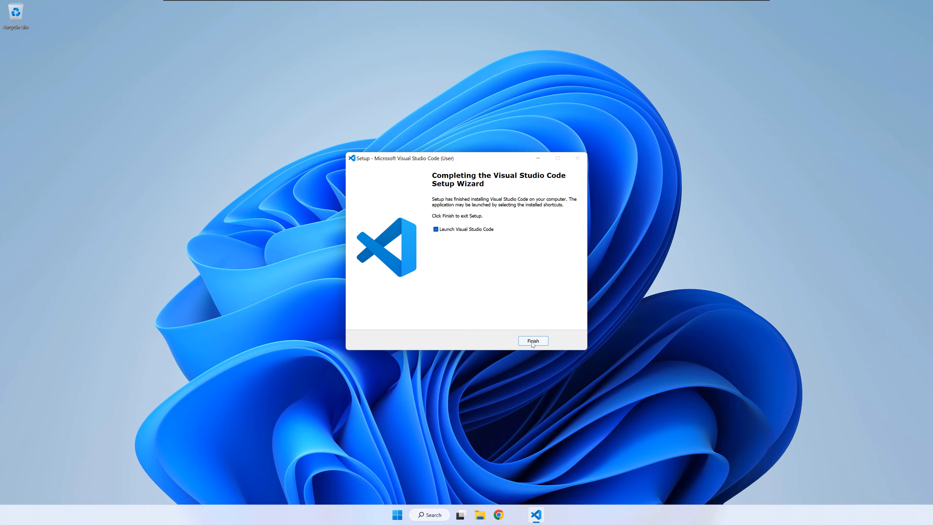
pyautogui.click(532, 340)
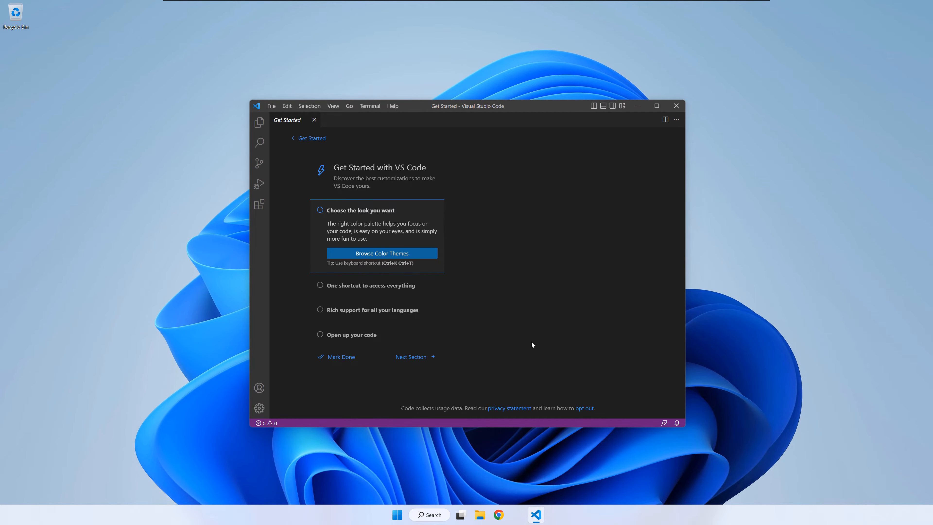
pyautogui.click(381, 252)
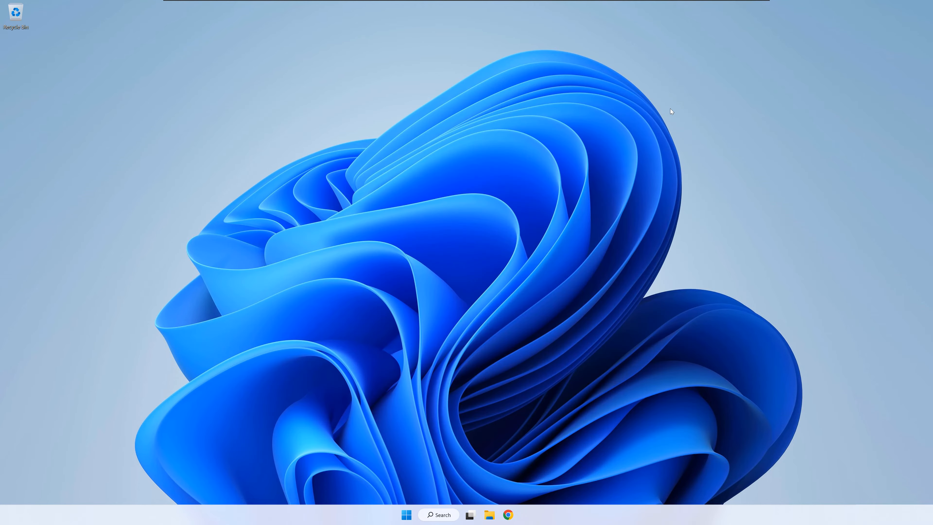
pyautogui.moveTo(662, 123)
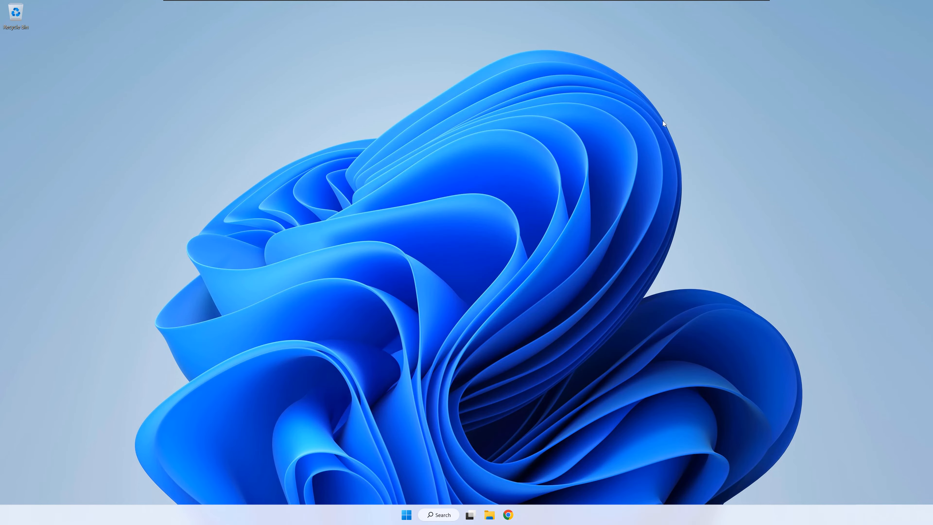
# Step: Launch Terminal from Start, cd into hello and run 'code .' to open it in VS Code
pyautogui.click(406, 514)
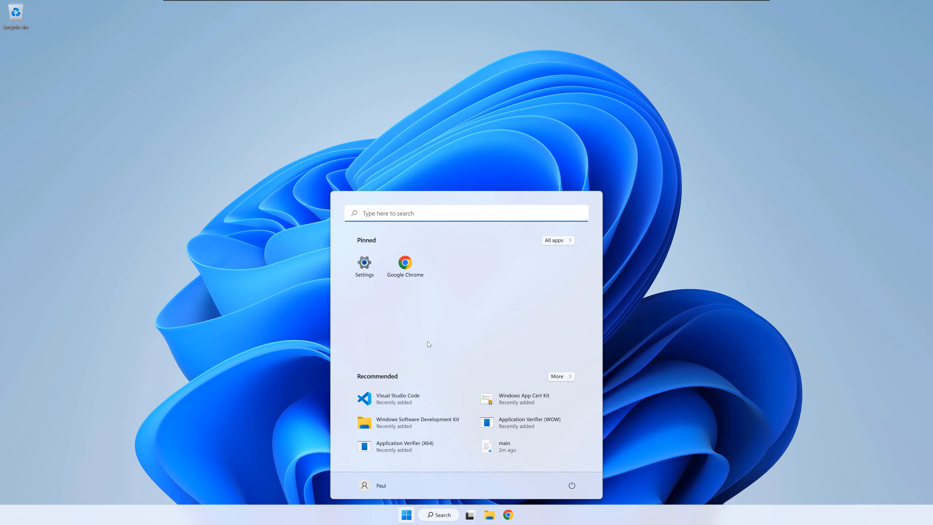
pyautogui.click(555, 239)
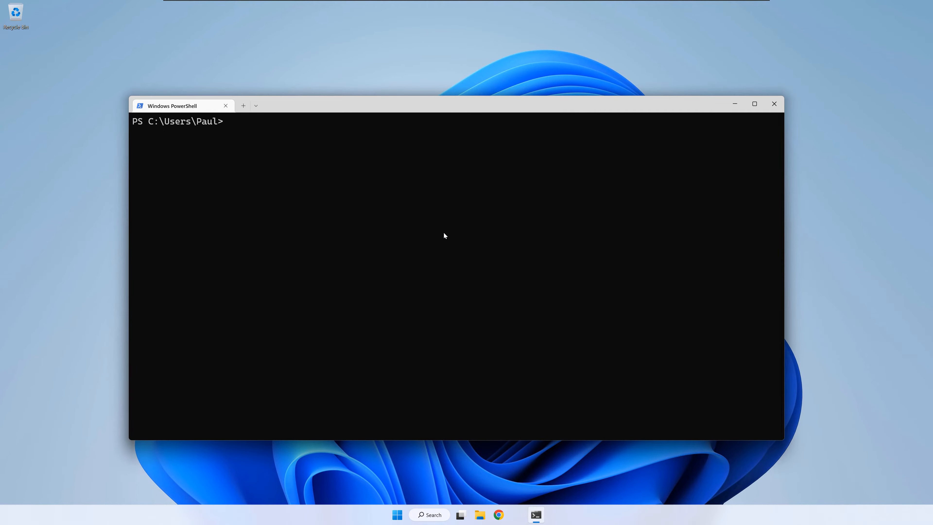
pyautogui.write('cd hello')
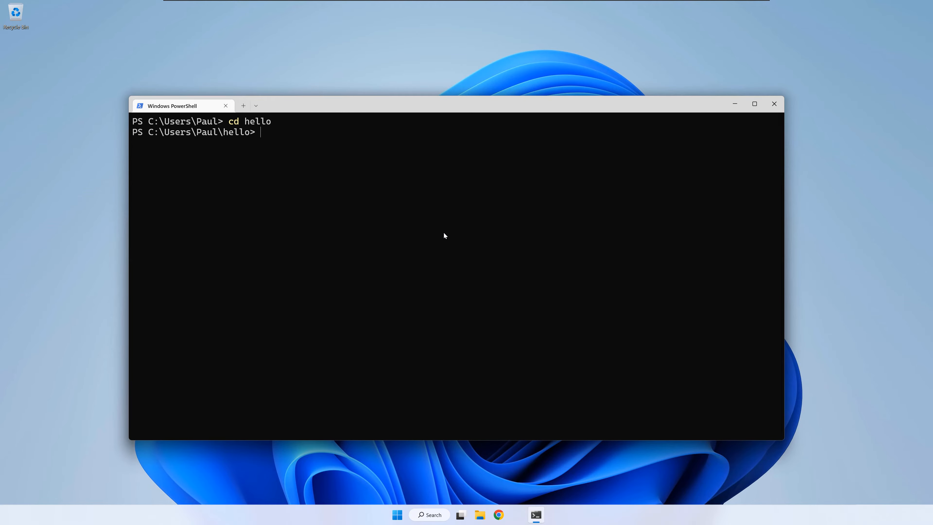
pyautogui.write('code .')
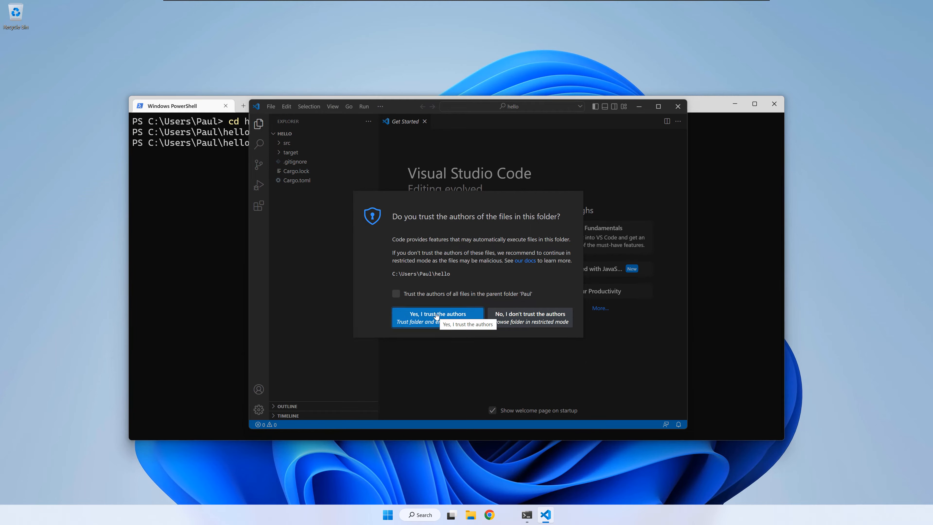
# Step: Trust the folder's authors, close Get Started, open src/main.rs, then go to Extensions
pyautogui.click(437, 314)
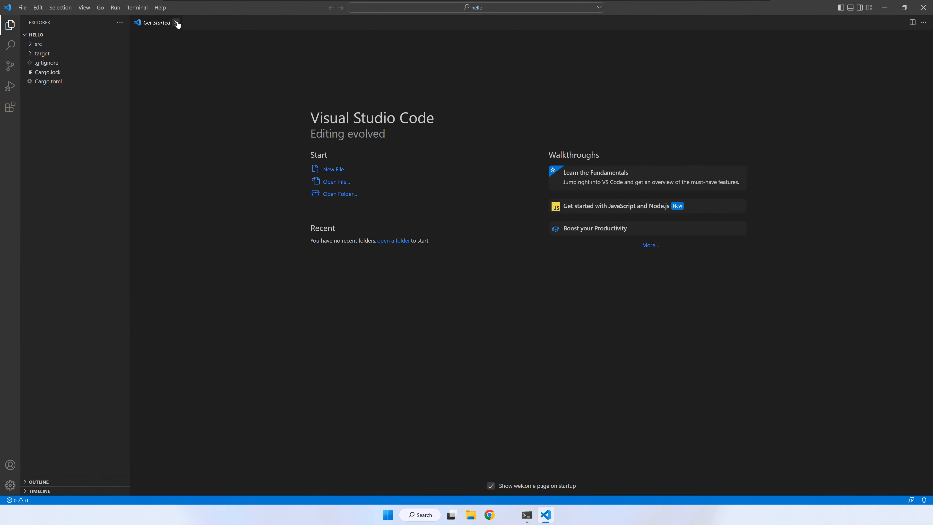
pyautogui.click(177, 23)
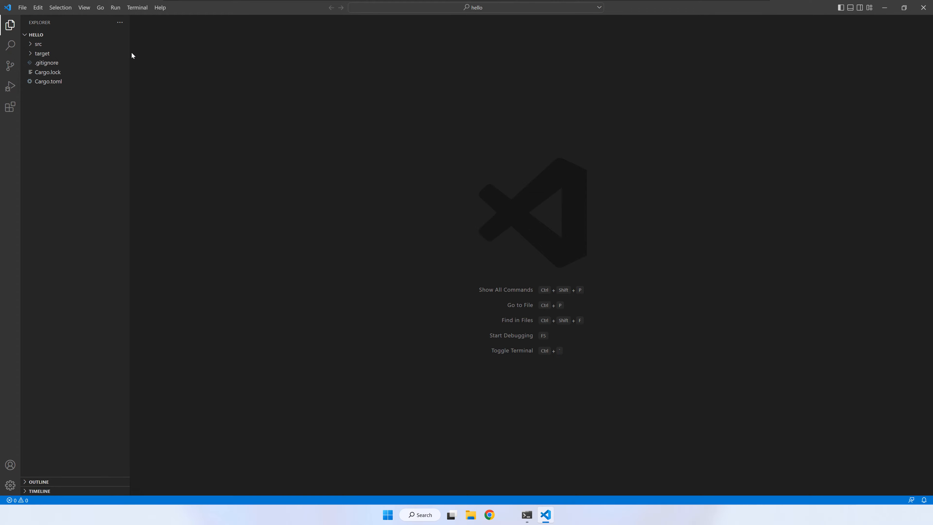
pyautogui.click(38, 44)
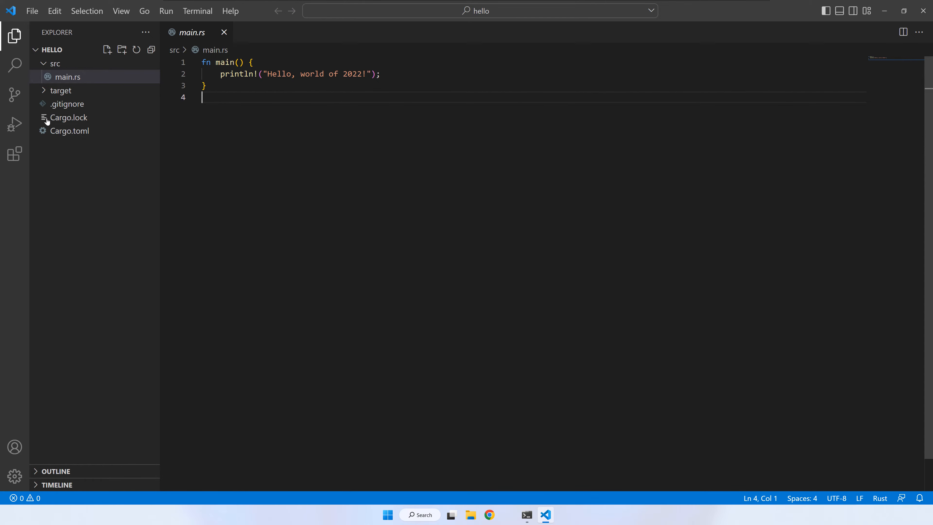
pyautogui.click(14, 154)
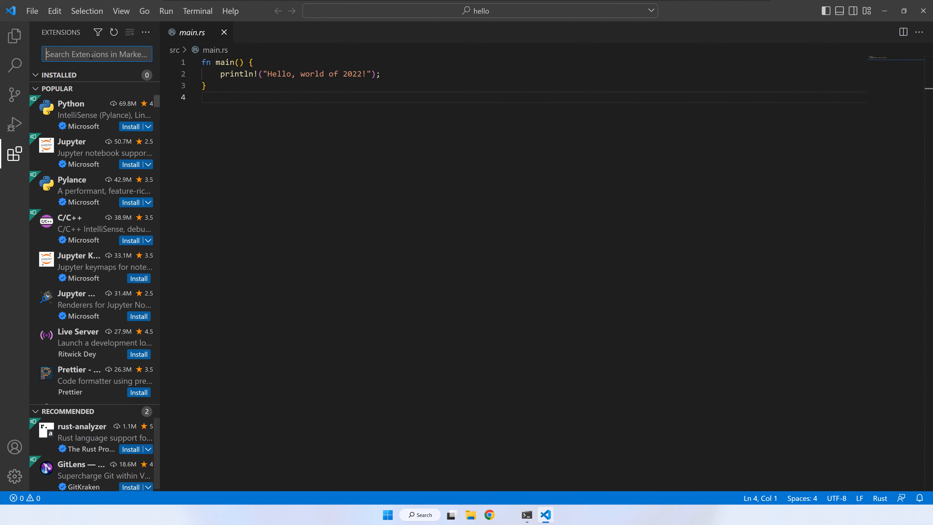
# Step: Search extensions for 'rust' and install rust-analyzer
pyautogui.write('rust')
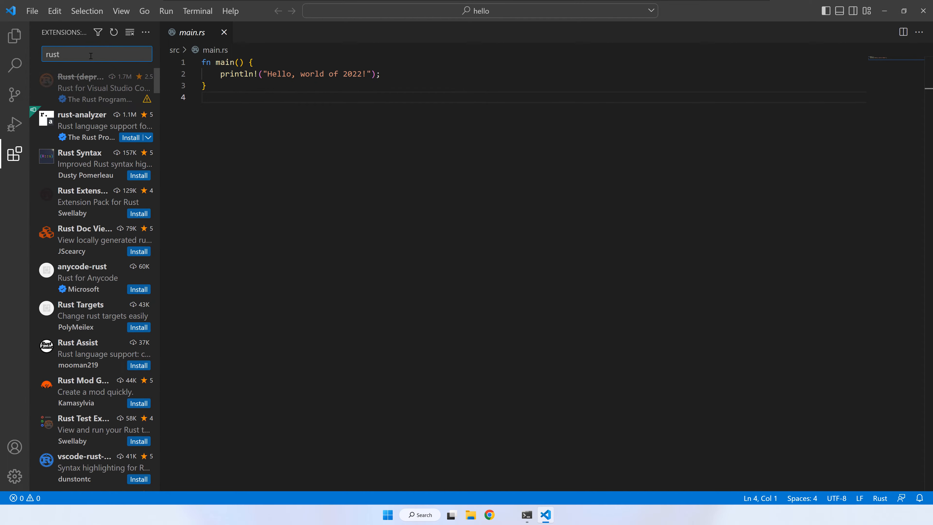
pyautogui.moveTo(87, 126)
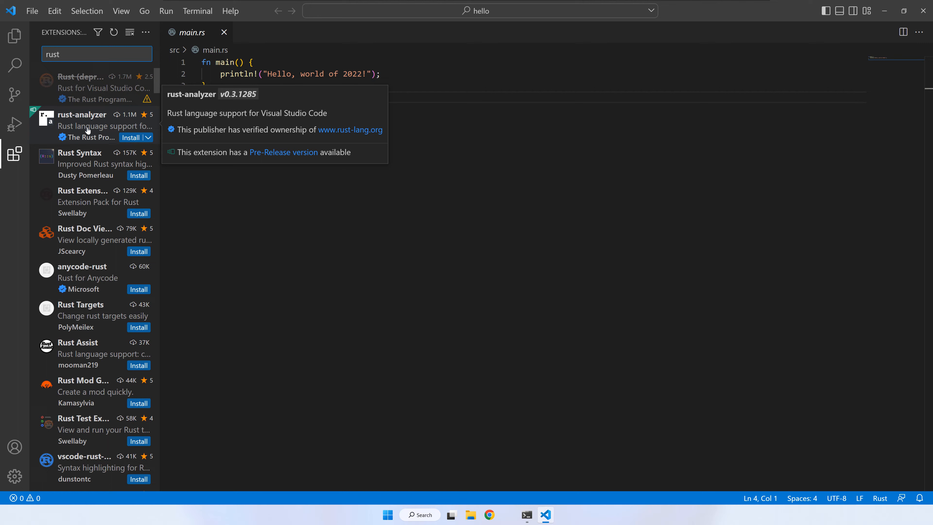
pyautogui.click(92, 124)
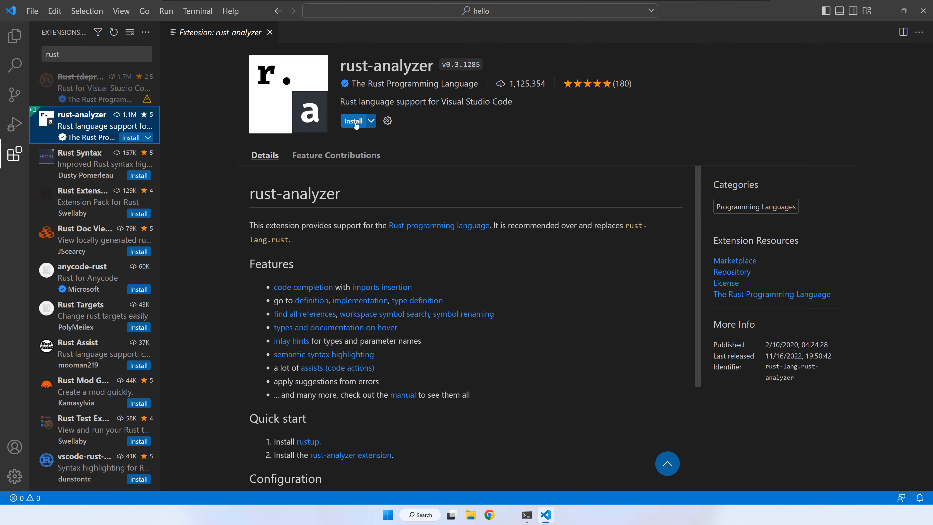
pyautogui.click(354, 121)
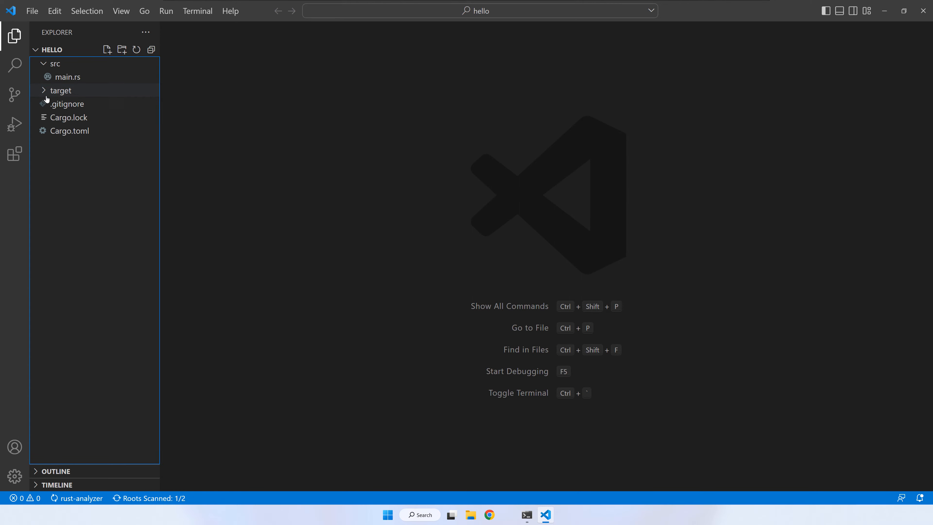
# Step: In main.rs add 'let x: i32 = 42;', 'let y: i32 = 24;' and println!("x + y = {}", x + y); and save
pyautogui.click(69, 77)
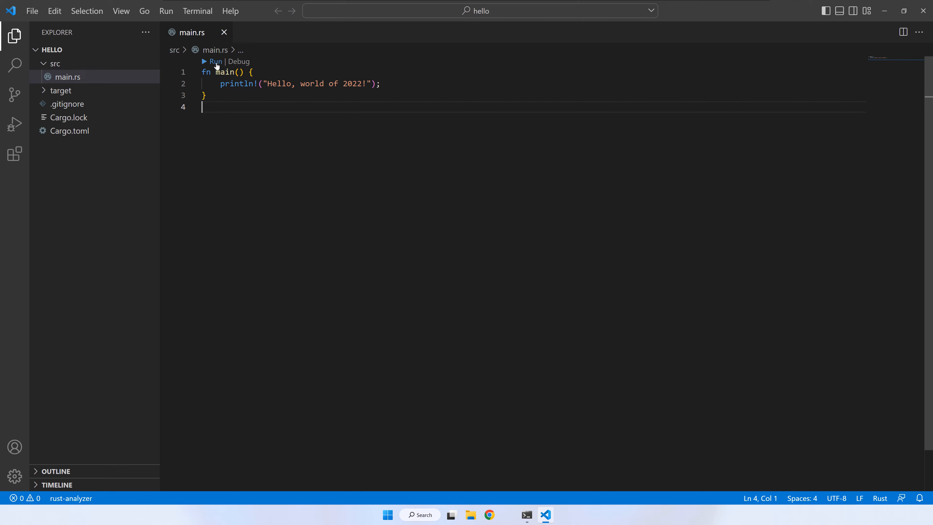
pyautogui.click(214, 61)
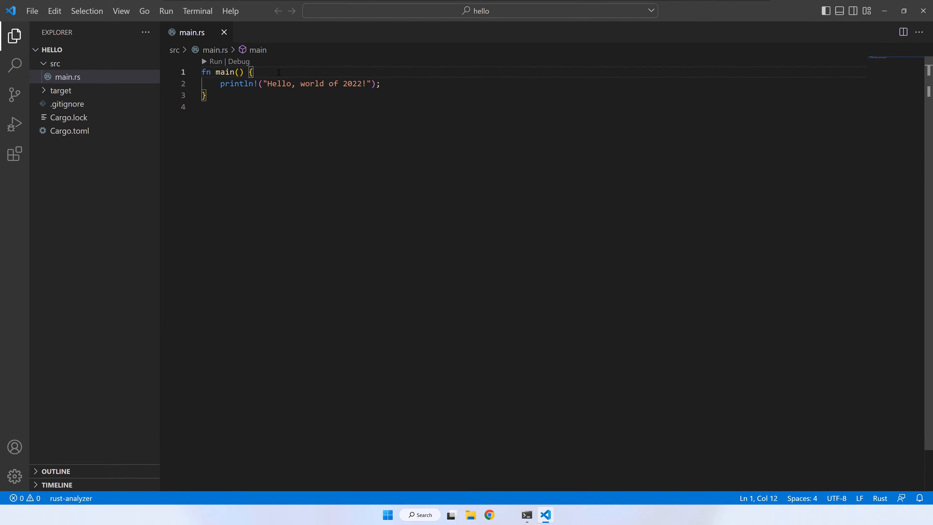
pyautogui.write('let x: () = 4')
pyautogui.write('println!("')
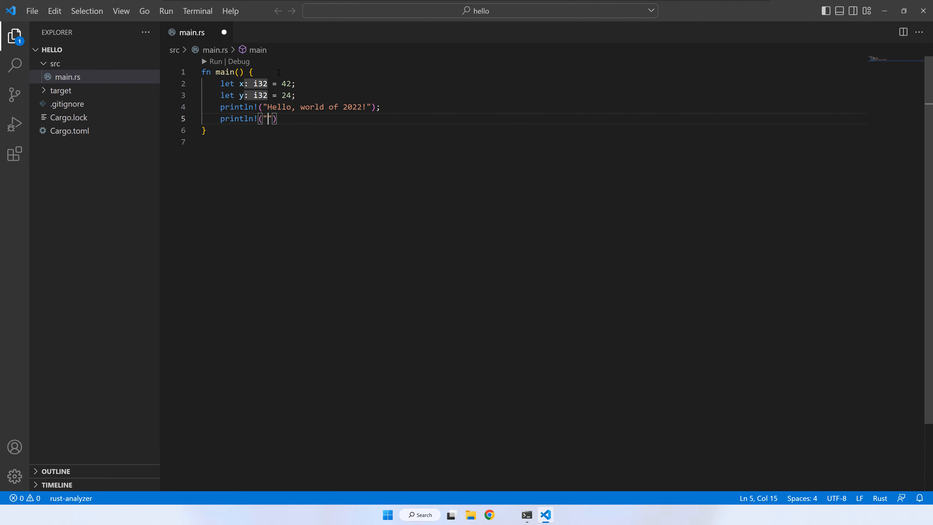
pyautogui.write('x + y = {}", x + y')
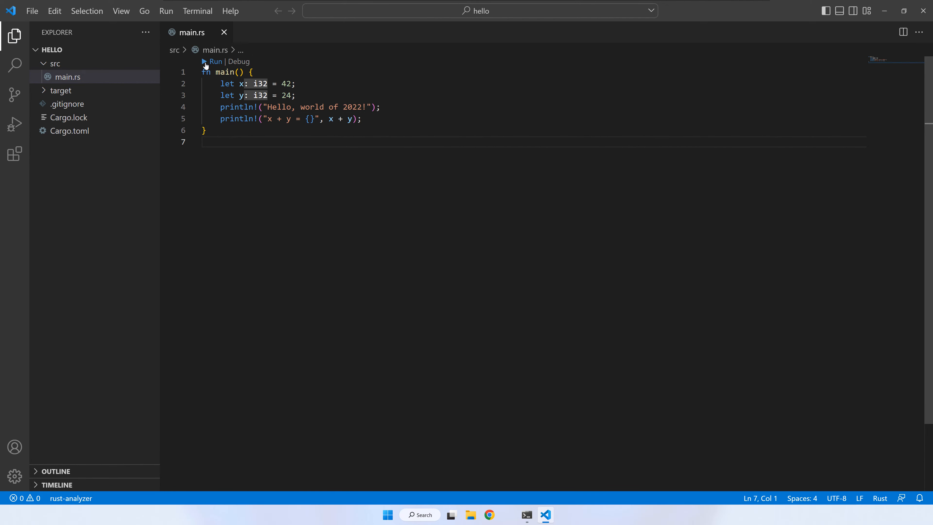
pyautogui.click(215, 62)
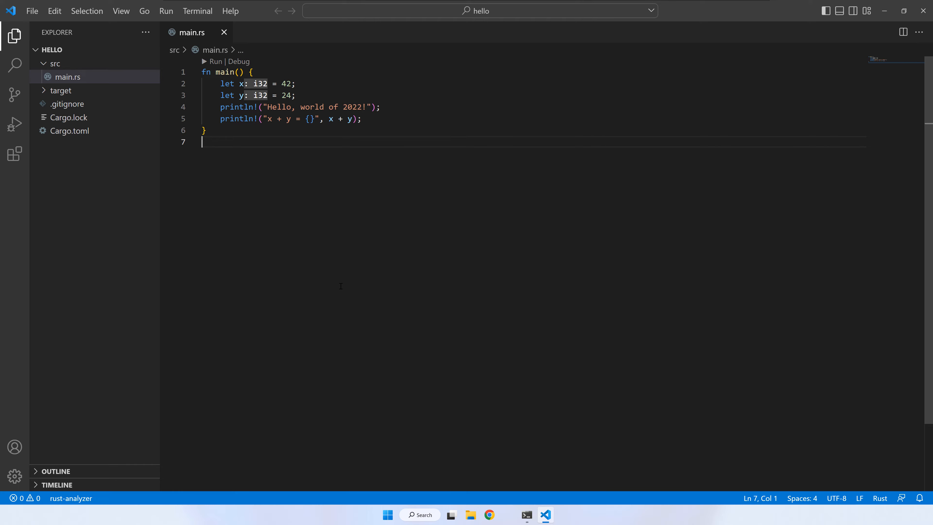
pyautogui.click(14, 154)
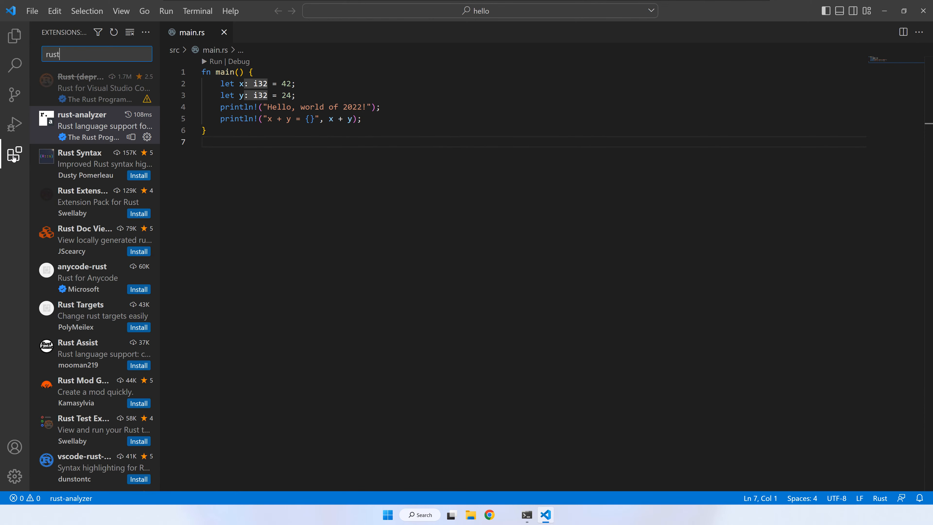
# Step: Search extensions for 'C++' and install Microsoft's C/C++ extension
pyautogui.click(97, 54)
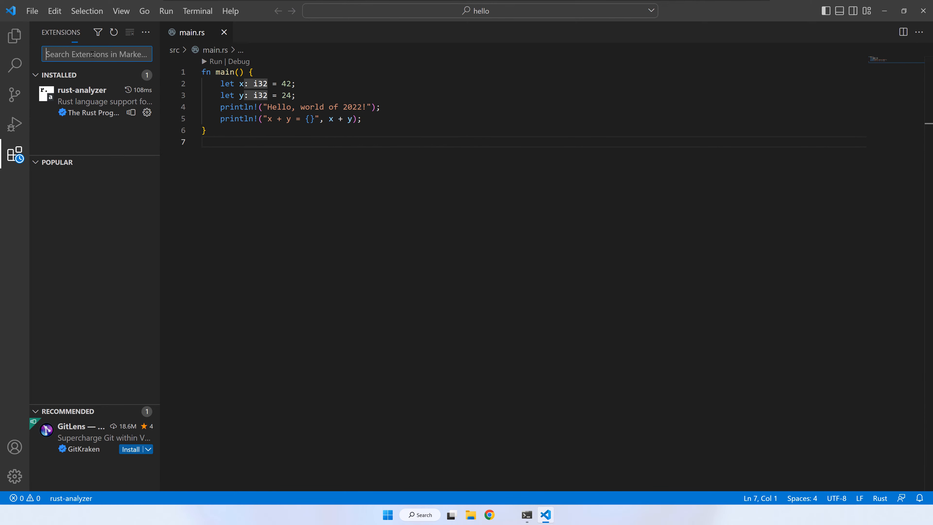
pyautogui.write('C++')
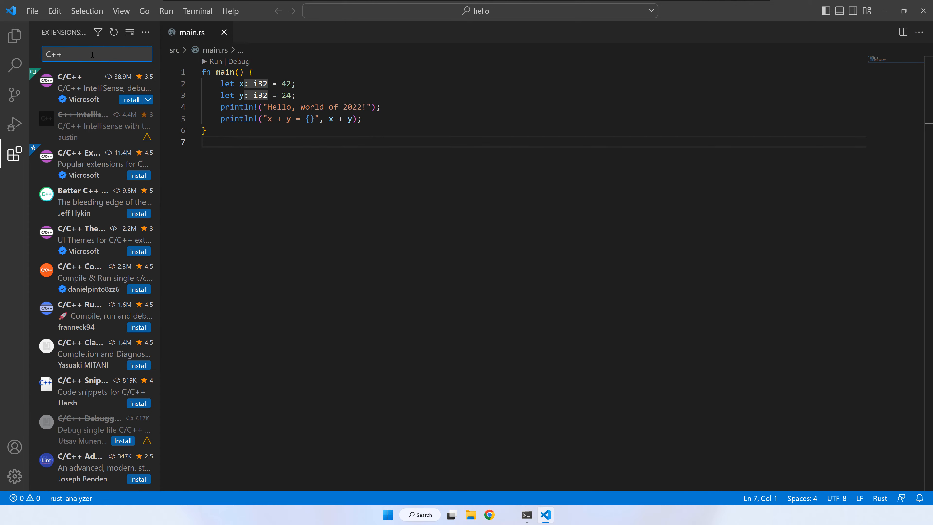
pyautogui.click(92, 87)
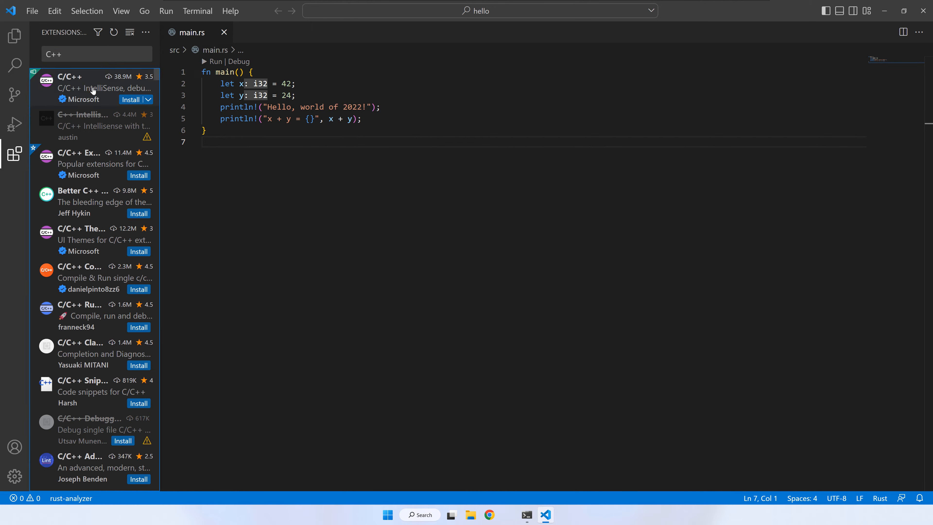
pyautogui.click(83, 88)
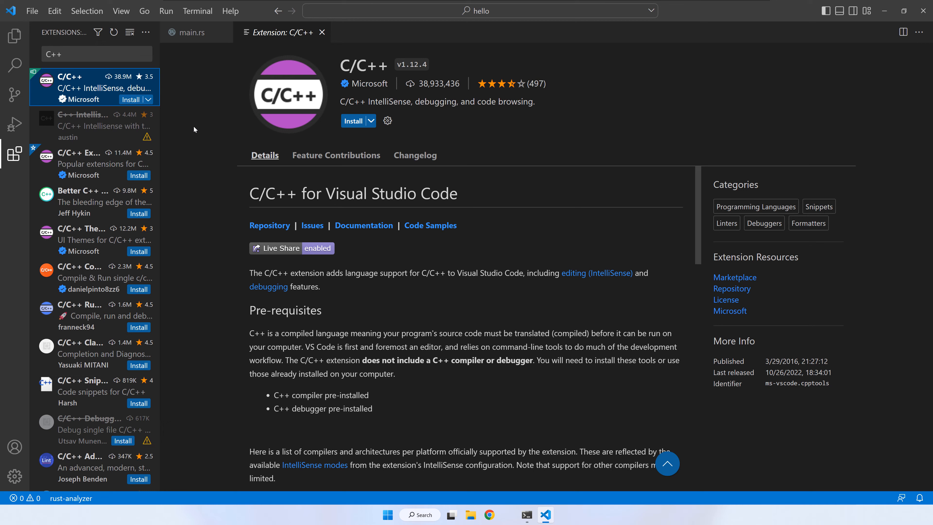
pyautogui.click(355, 120)
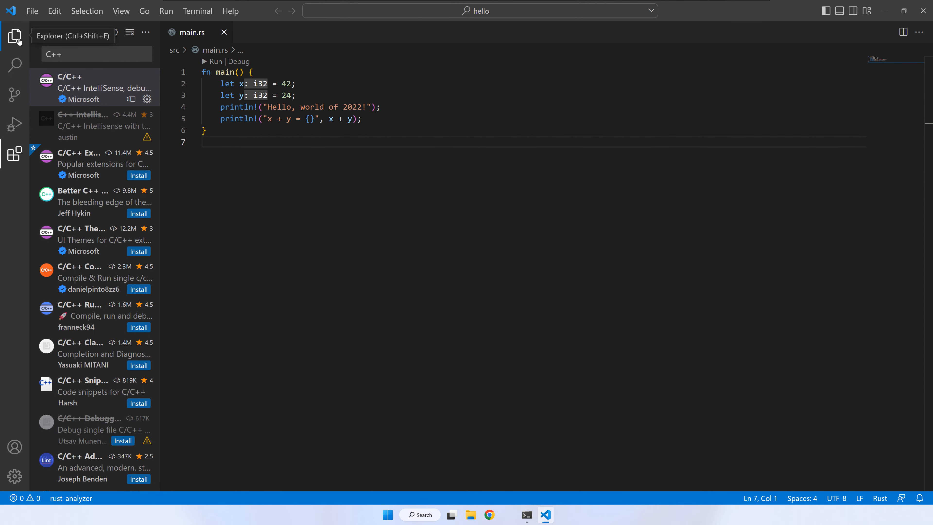
# Step: Set a breakpoint on main.rs line 2 and switch to the Run and Debug view
pyautogui.click(14, 37)
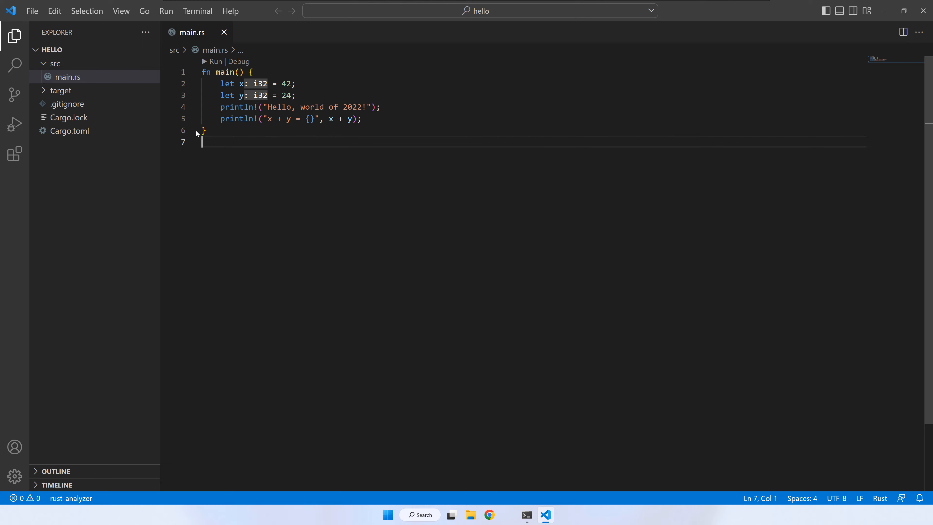
pyautogui.click(167, 96)
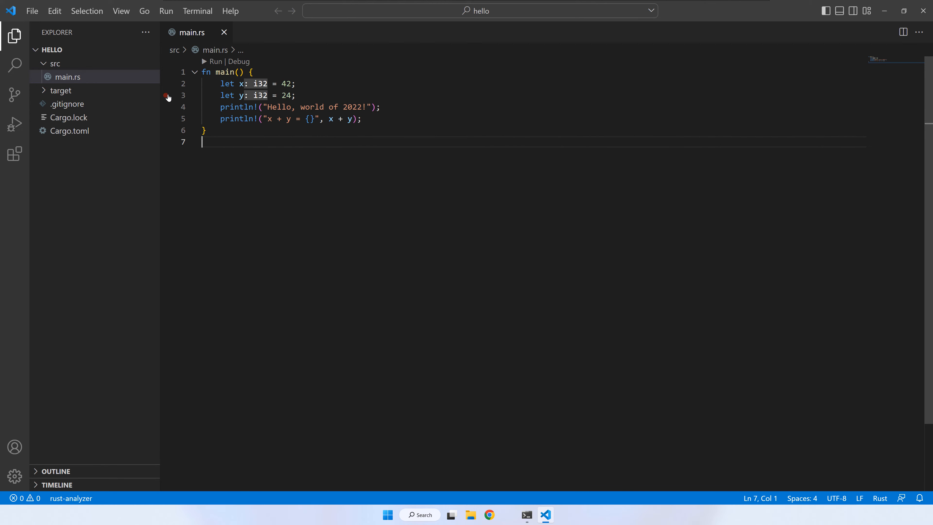
pyautogui.moveTo(164, 127)
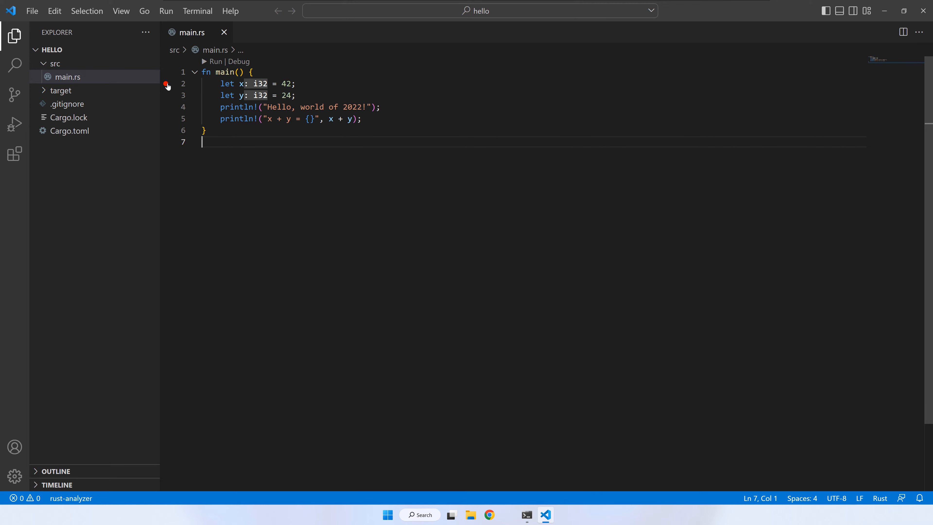
pyautogui.click(166, 83)
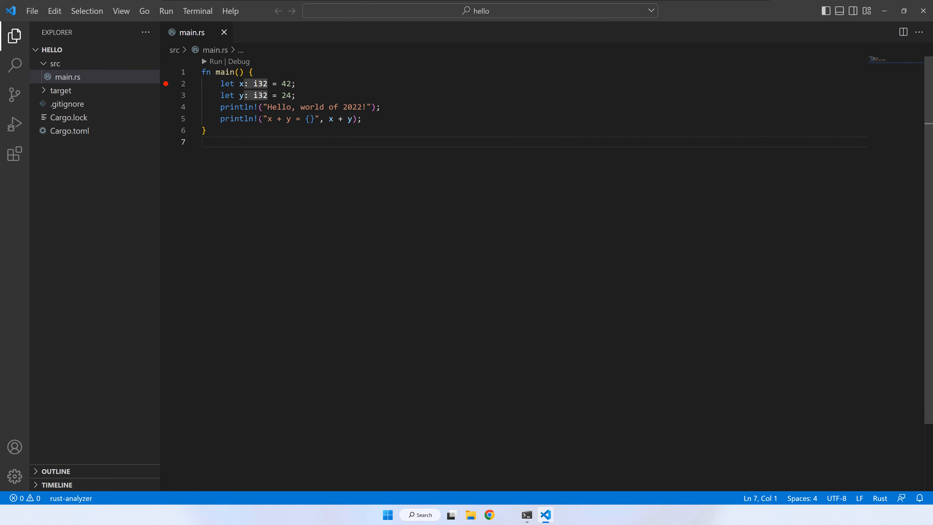
pyautogui.click(15, 125)
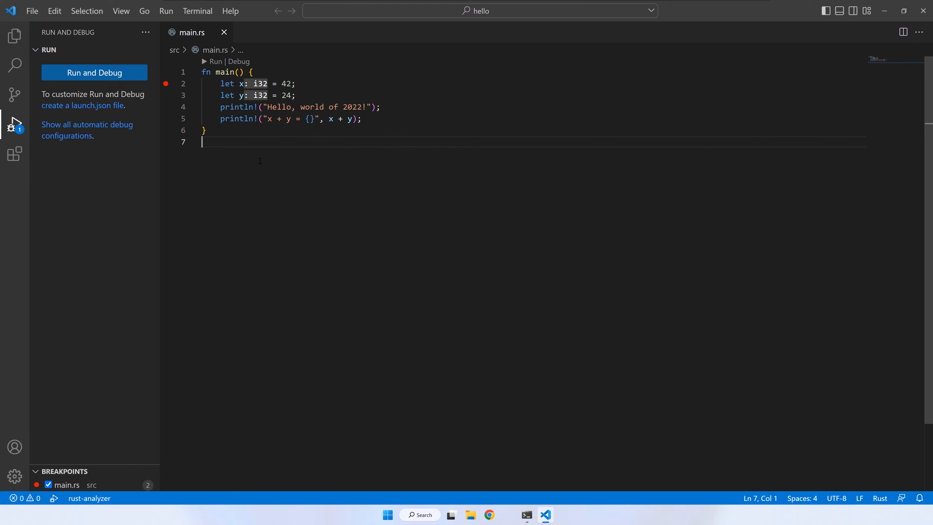
# Step: Start debugging, stop at line 2 and step over twice to line 4 (x = 42, y = 24)
pyautogui.click(94, 72)
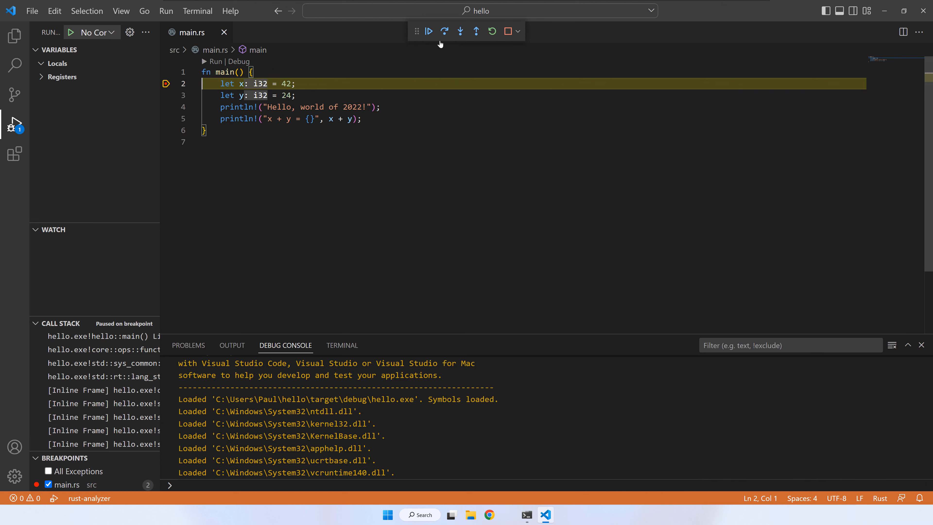
pyautogui.click(444, 31)
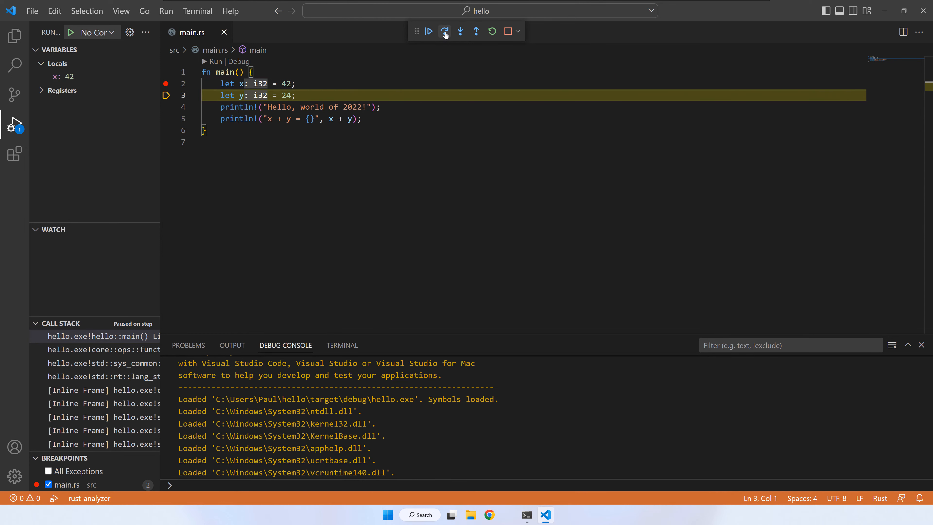
pyautogui.click(443, 31)
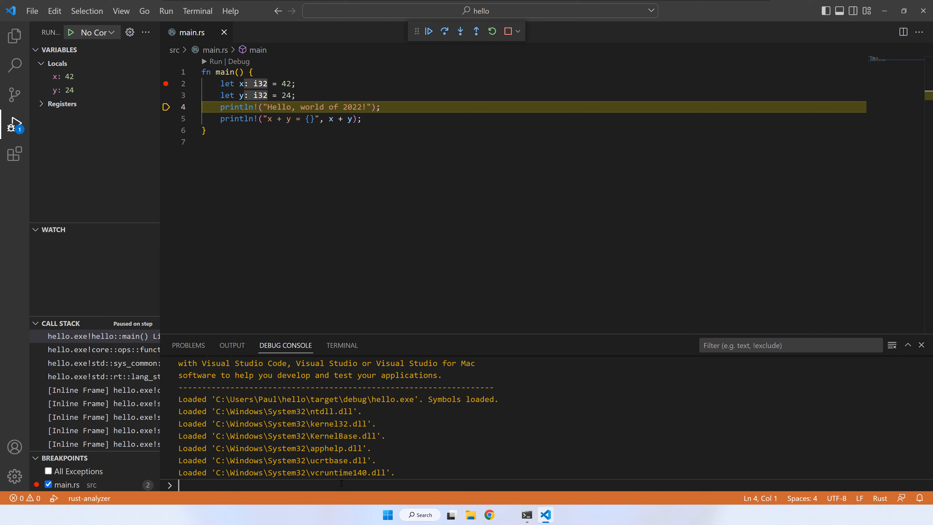
# Step: Evaluate x + y, x - y and x/y in the Debug Console, then continue until hello exits with code 0
pyautogui.write('x -')
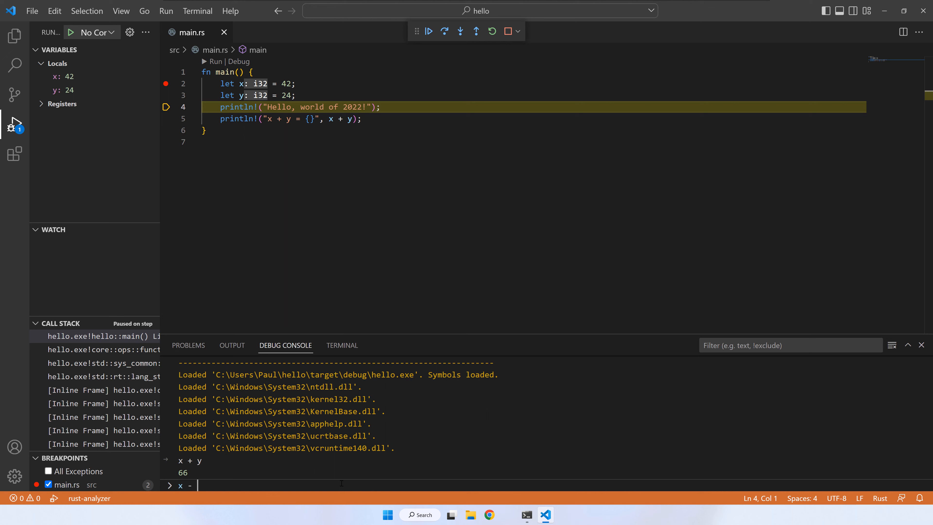
pyautogui.write('x - y')
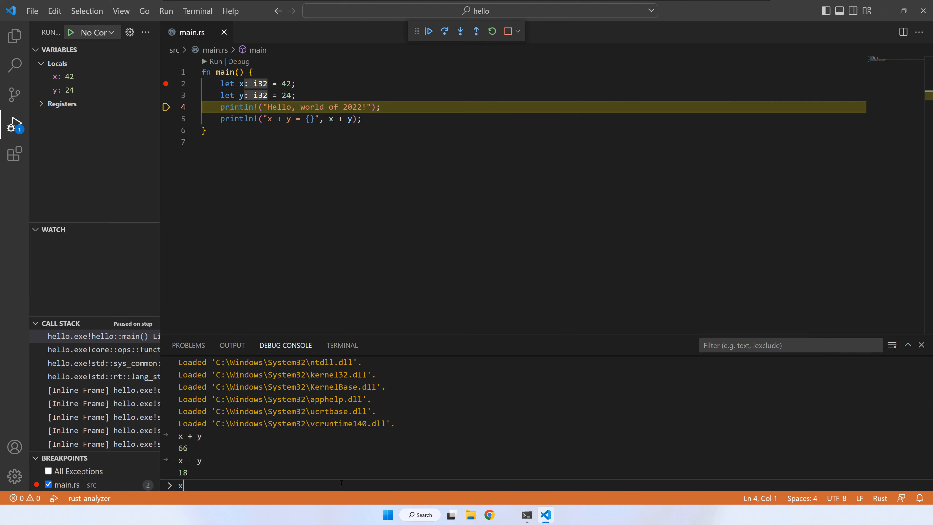
pyautogui.write('x/y')
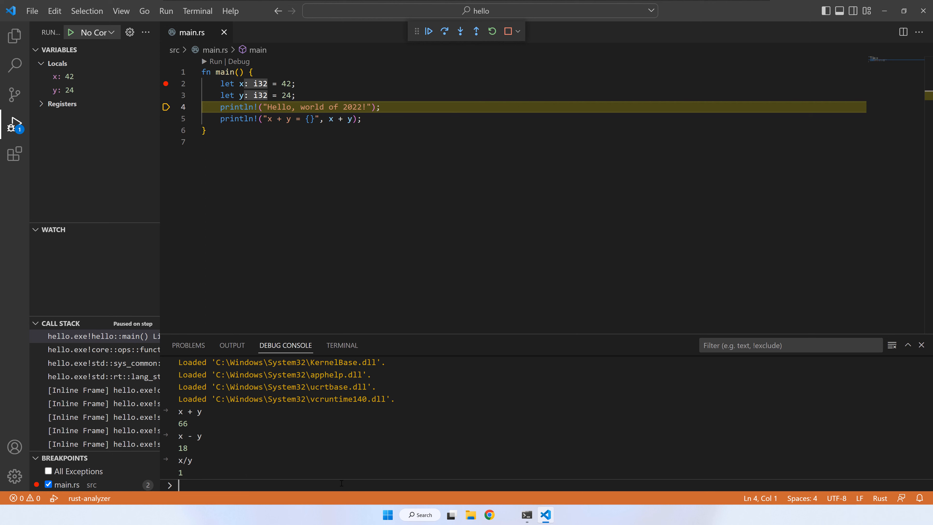
pyautogui.click(427, 31)
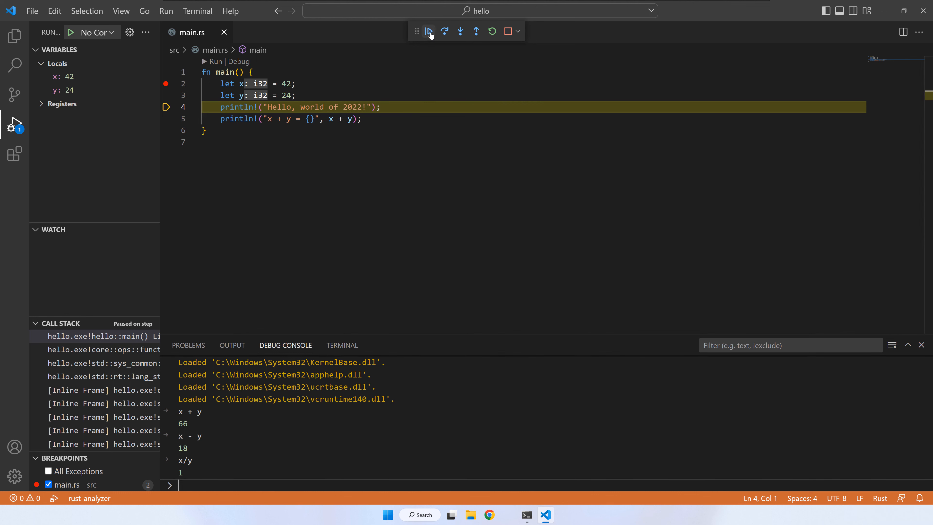
pyautogui.click(427, 31)
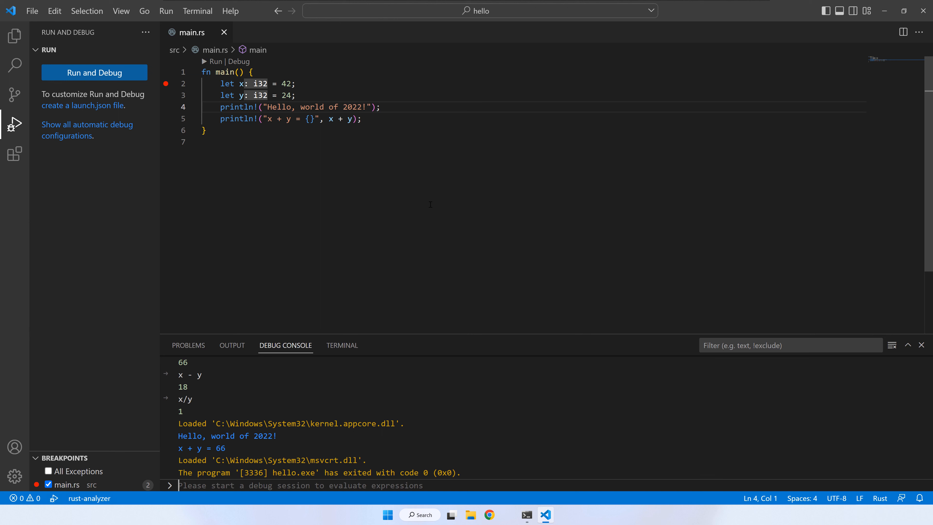